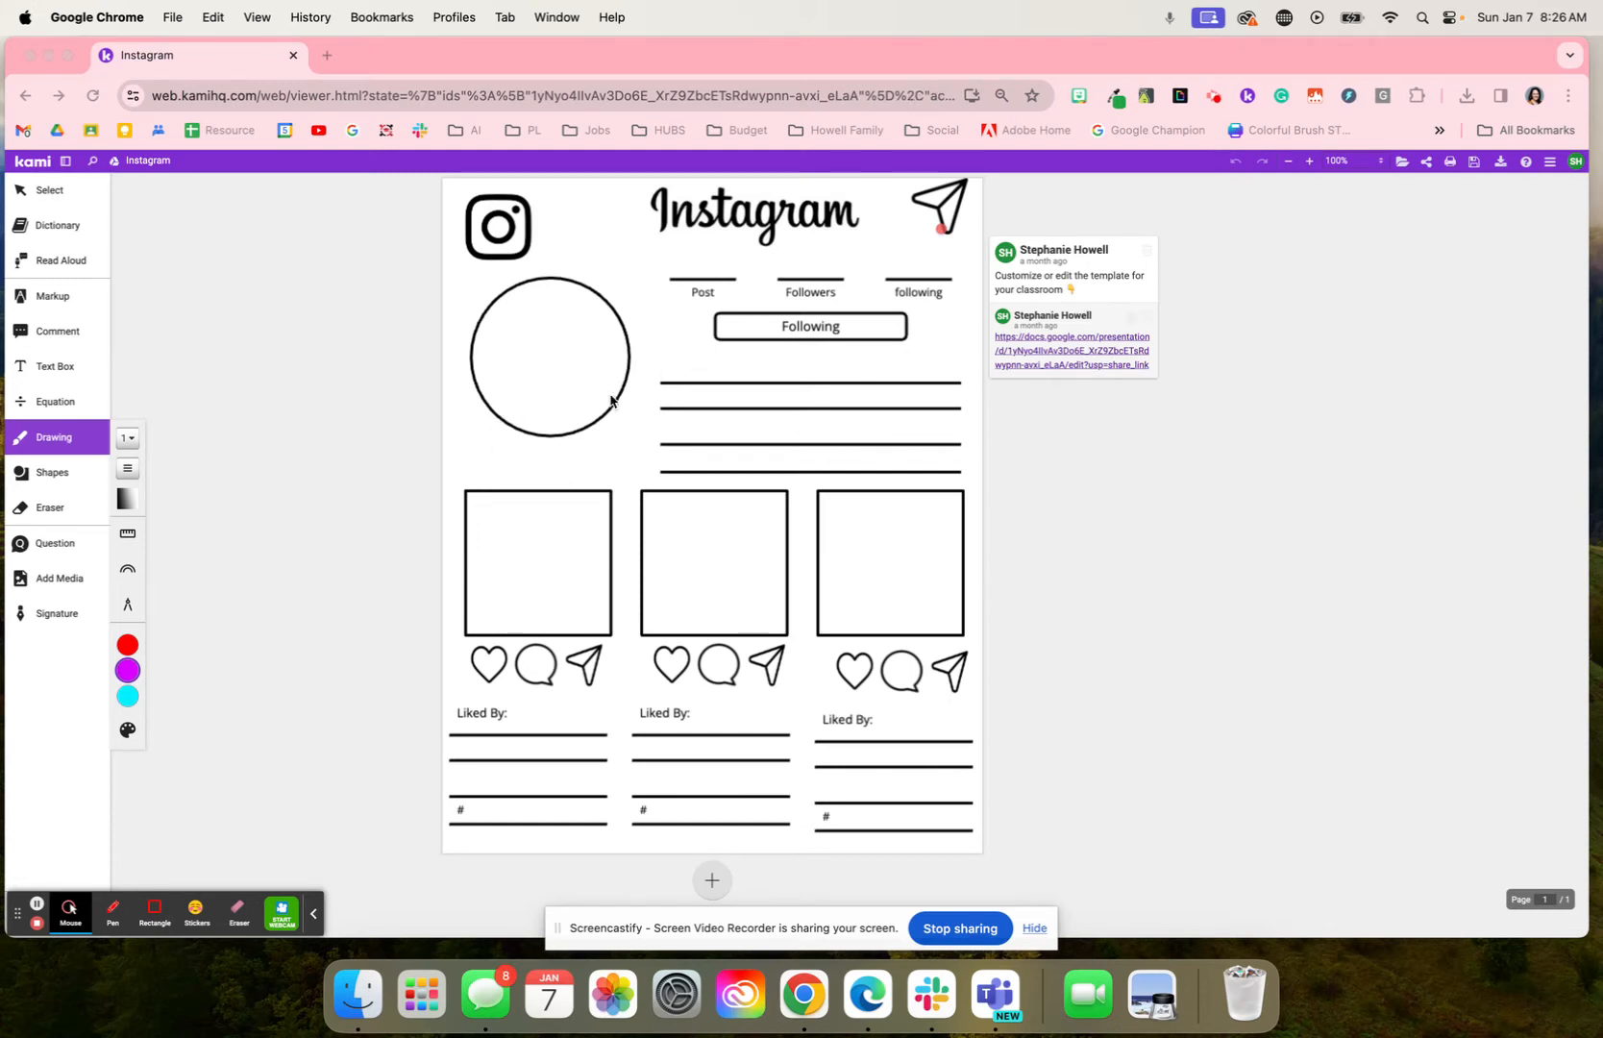
pyautogui.moveTo(577, 359)
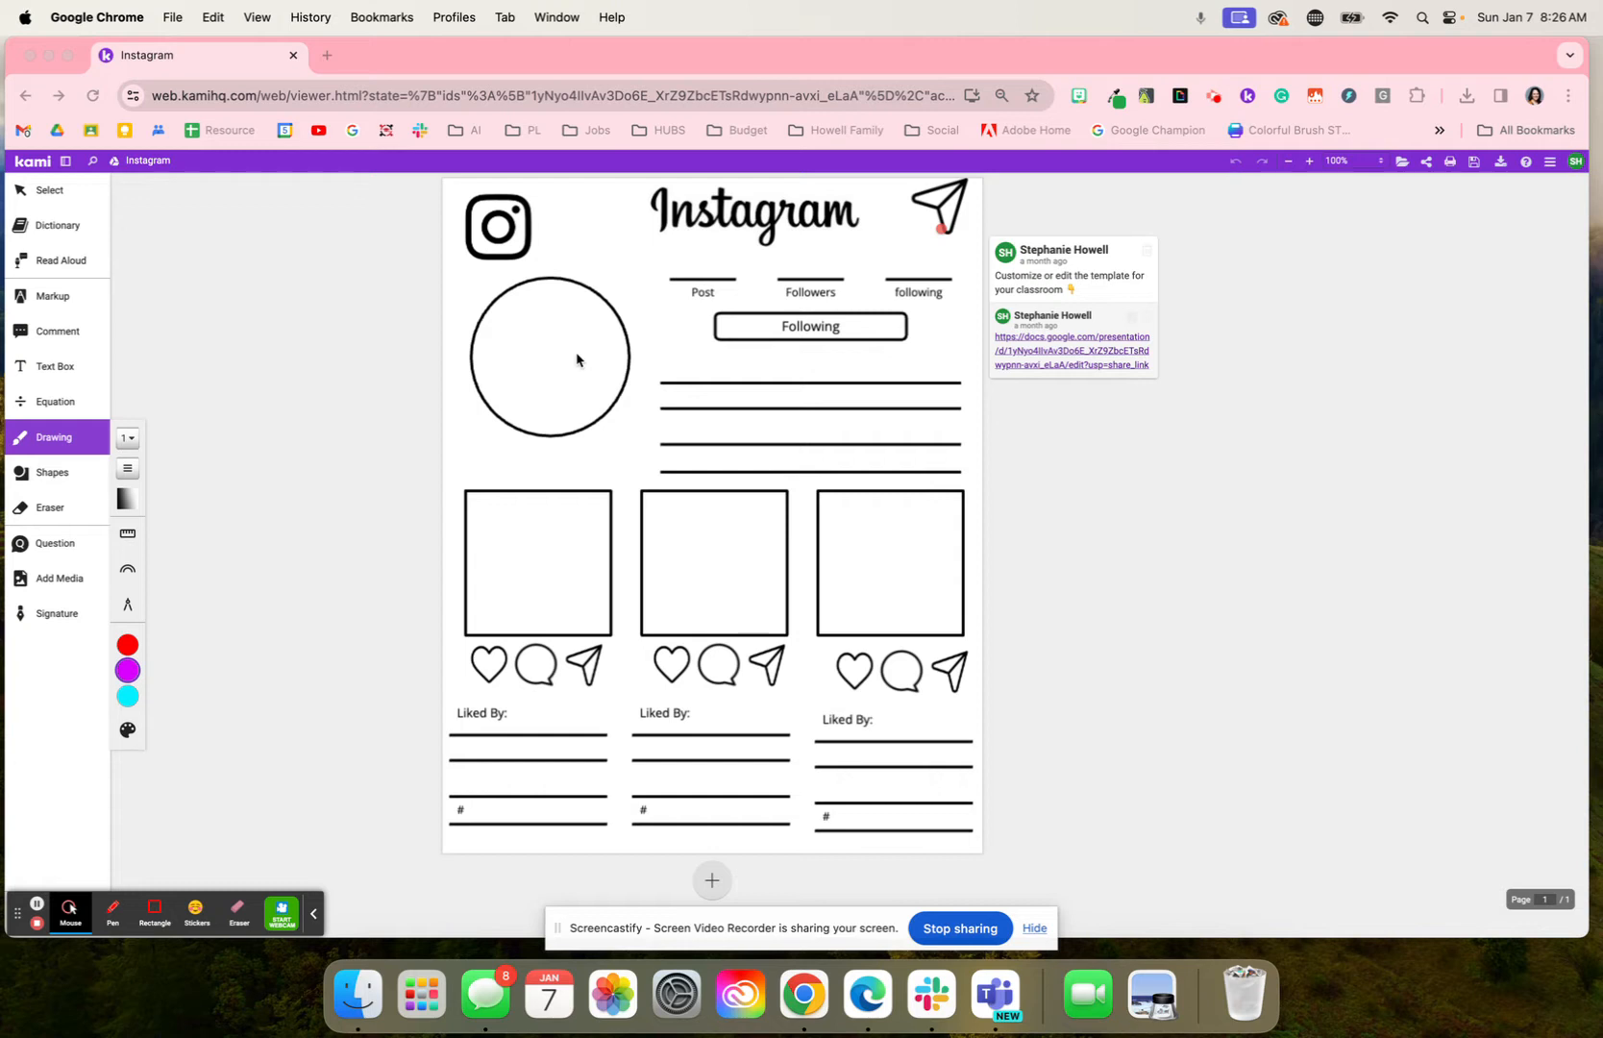
pyautogui.moveTo(406, 464)
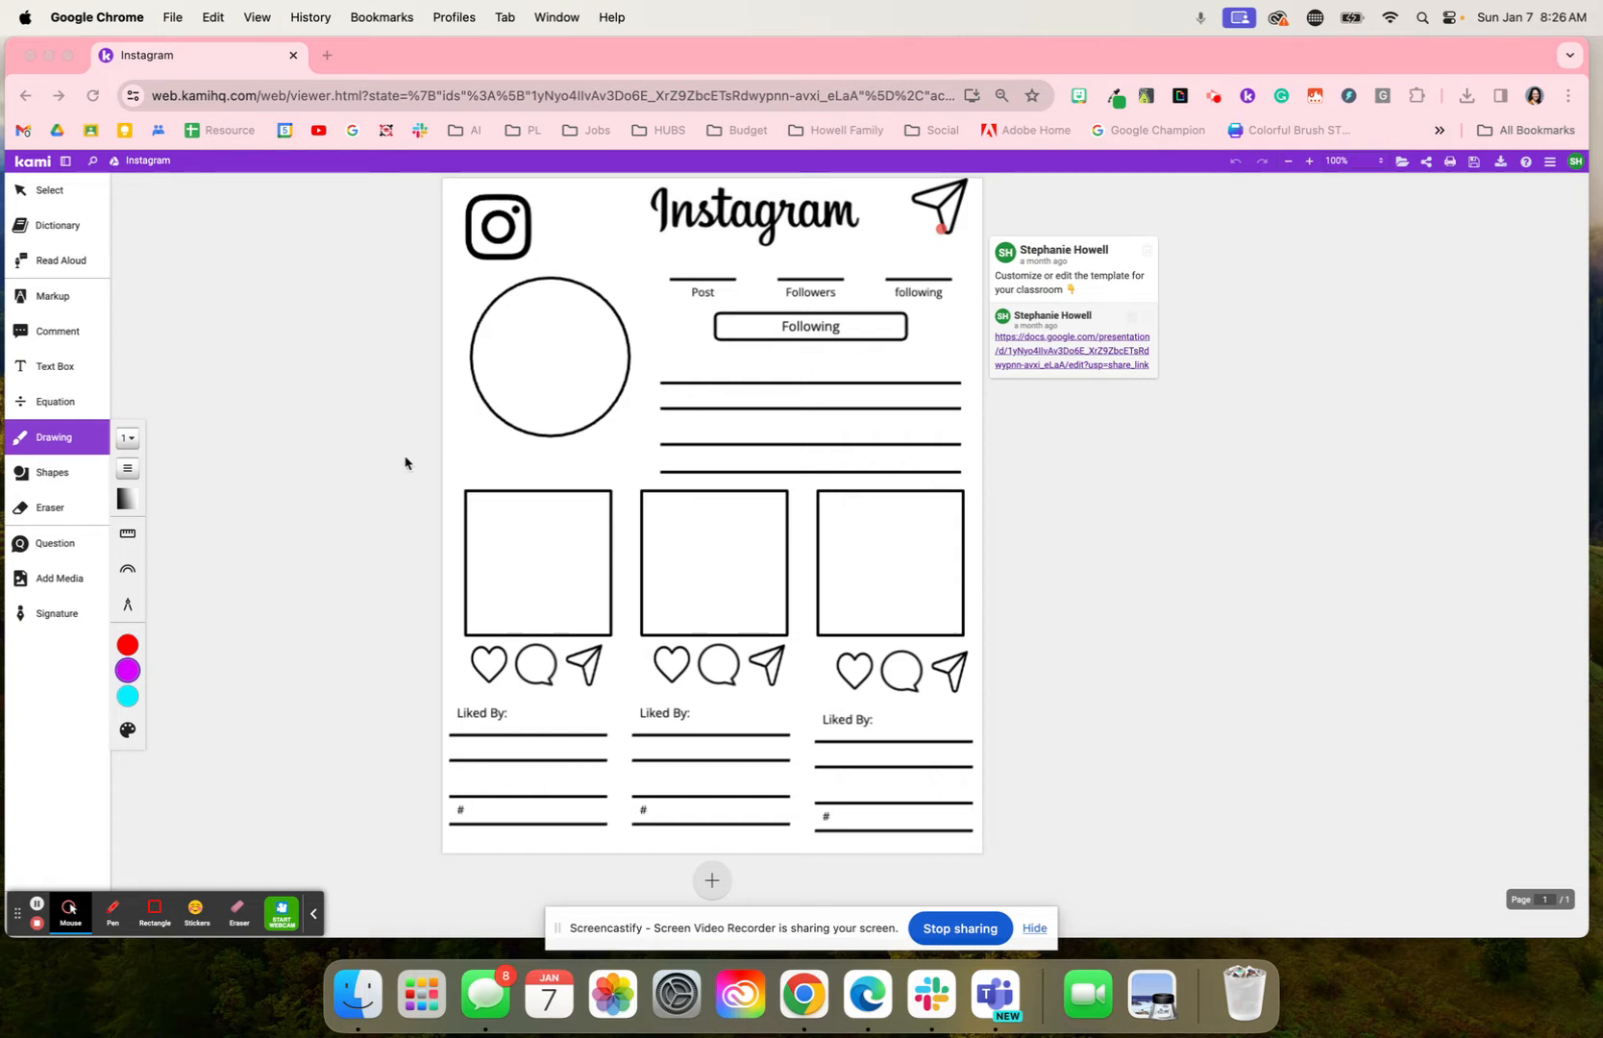
pyautogui.moveTo(576, 327)
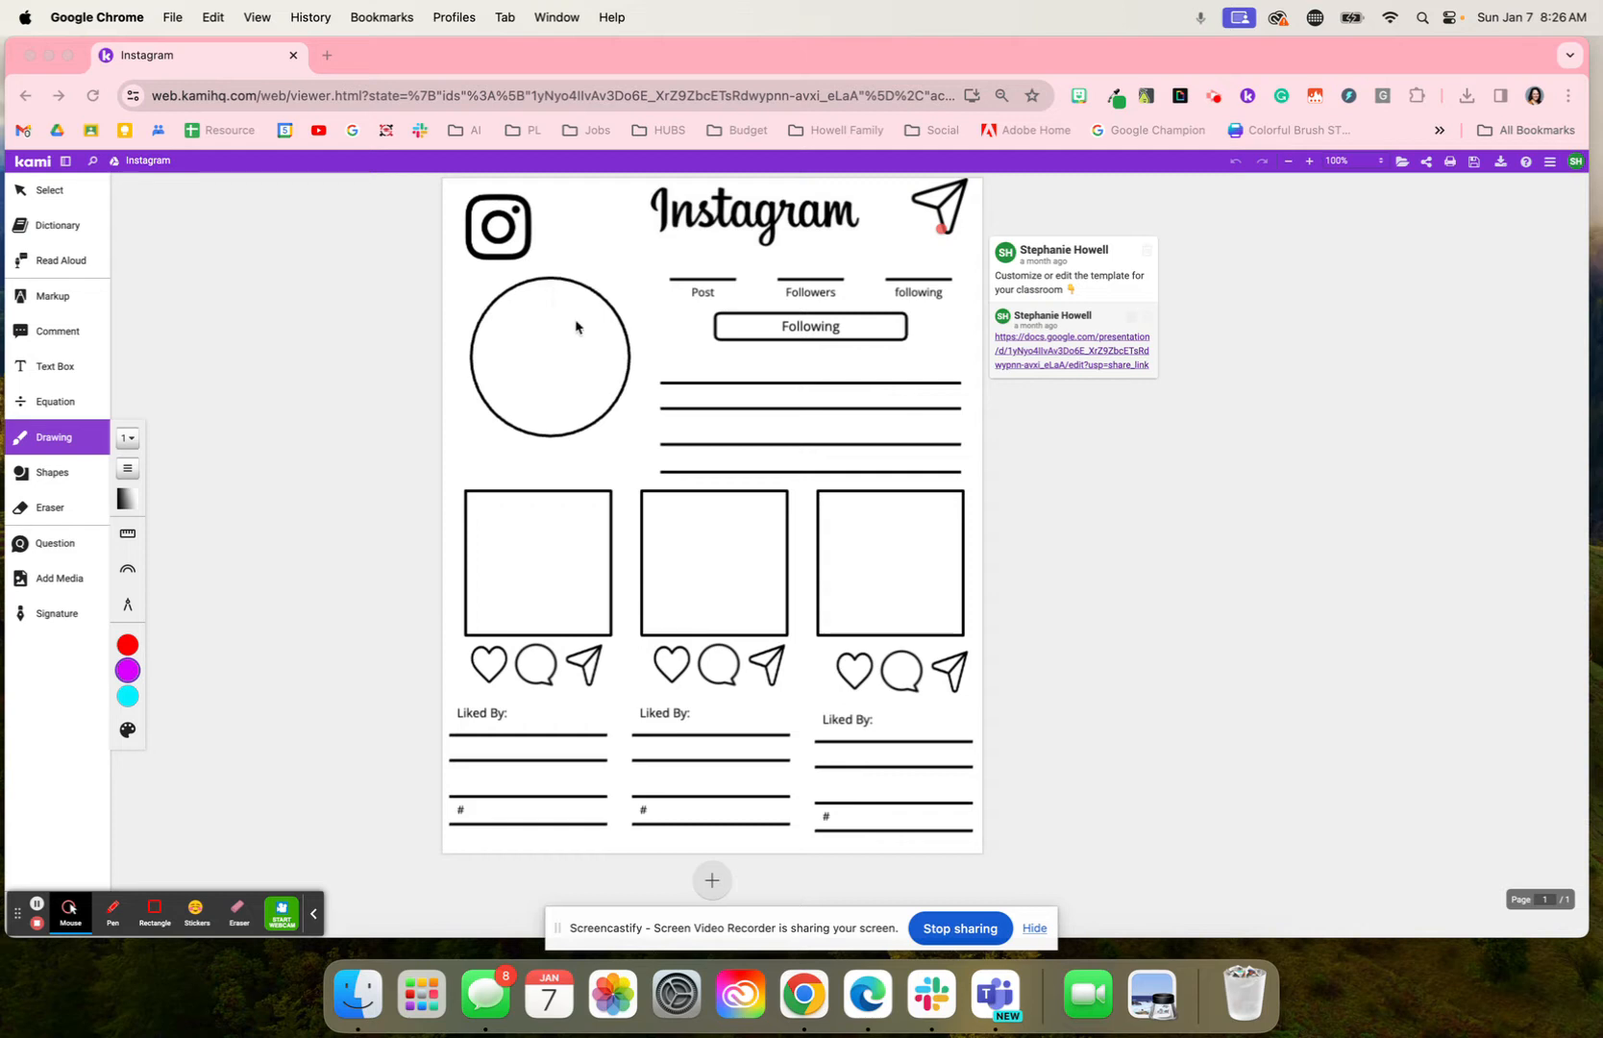
pyautogui.moveTo(454, 411)
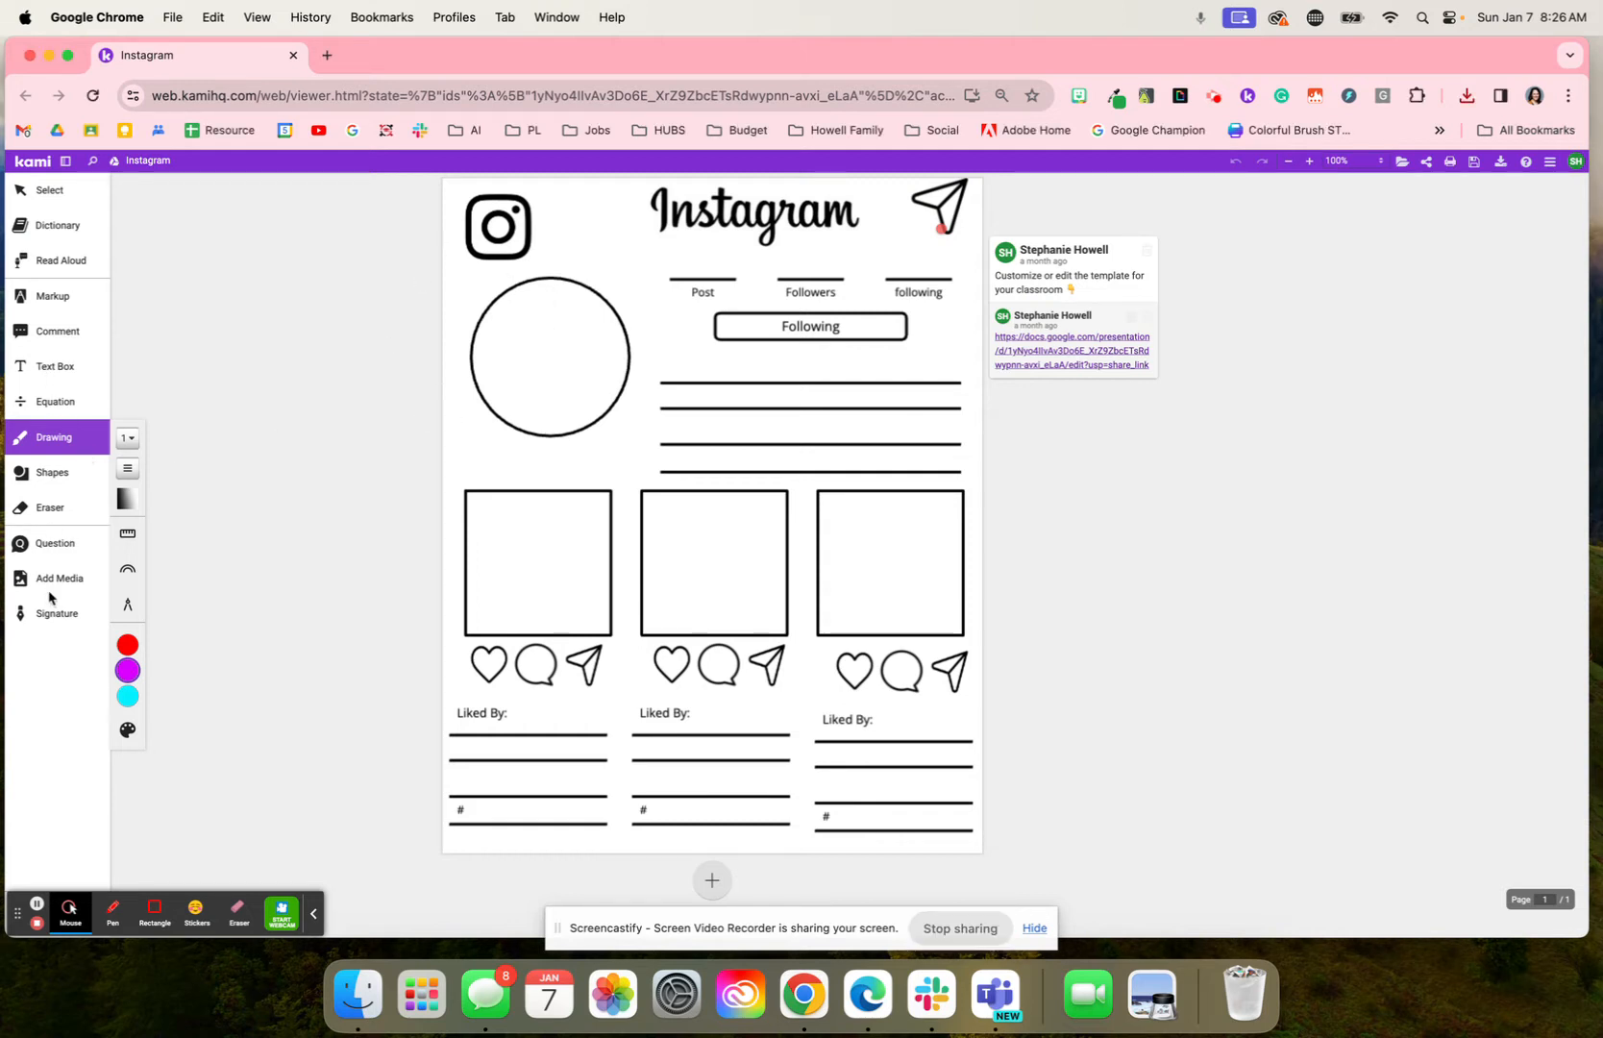
# - Show the Add Media source options beside the blank Instagram template
pyautogui.click(57, 580)
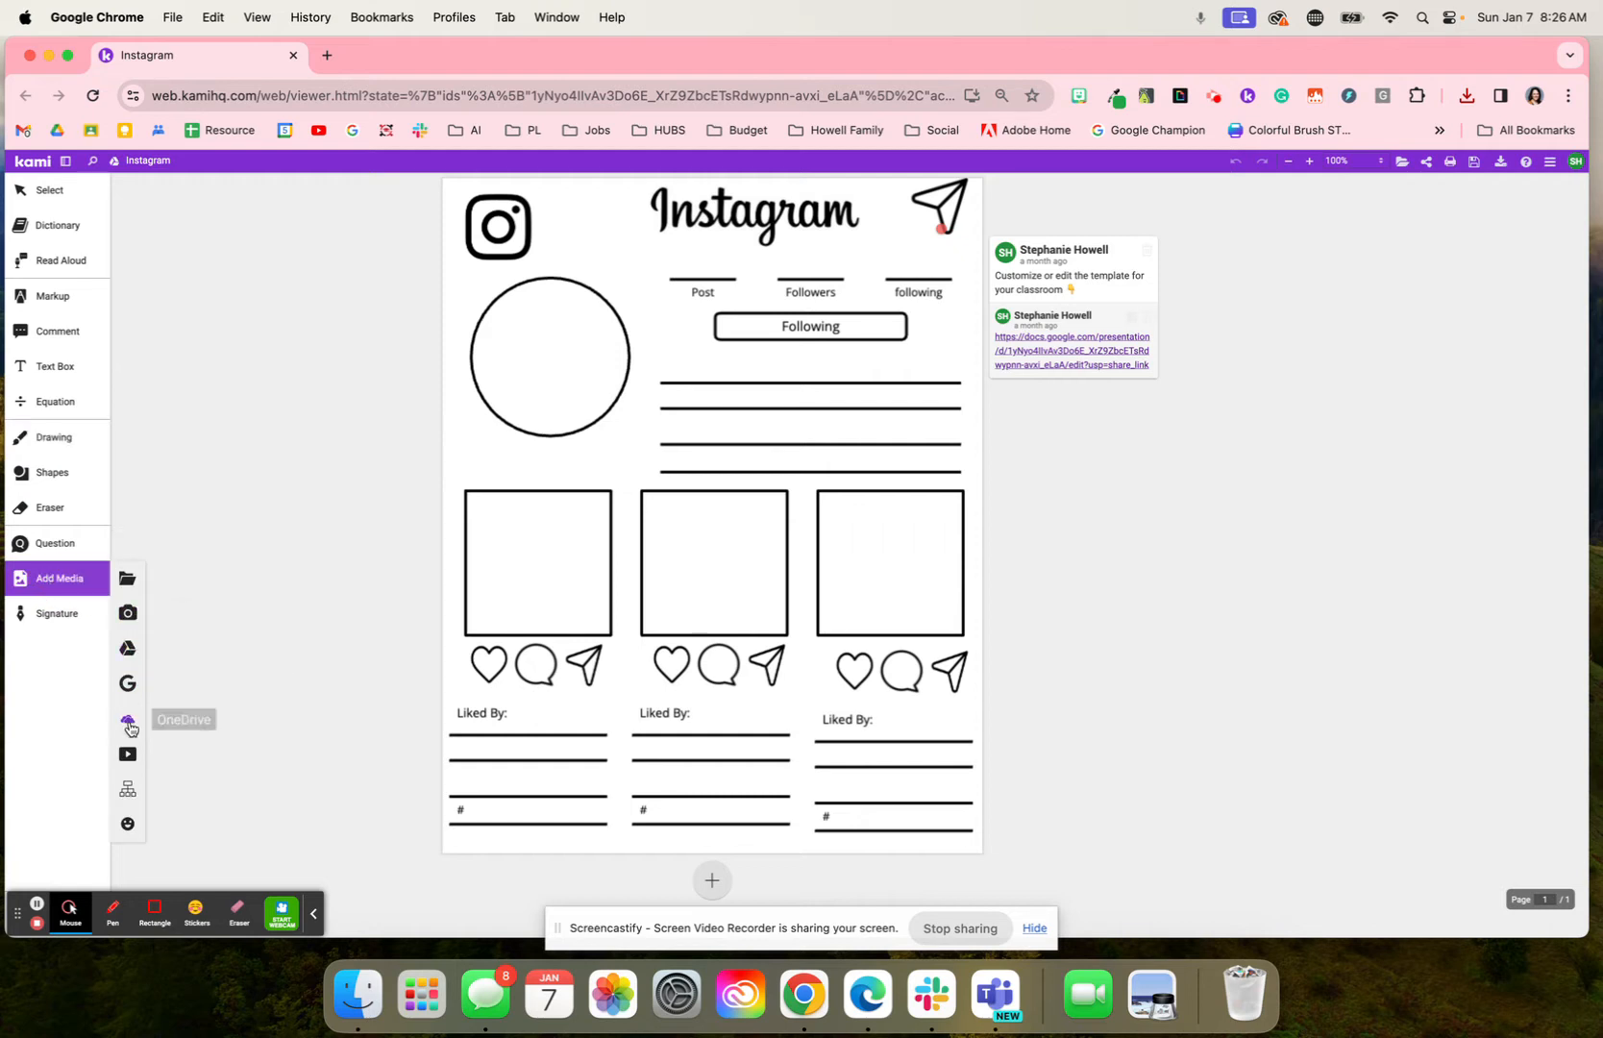
pyautogui.moveTo(126, 684)
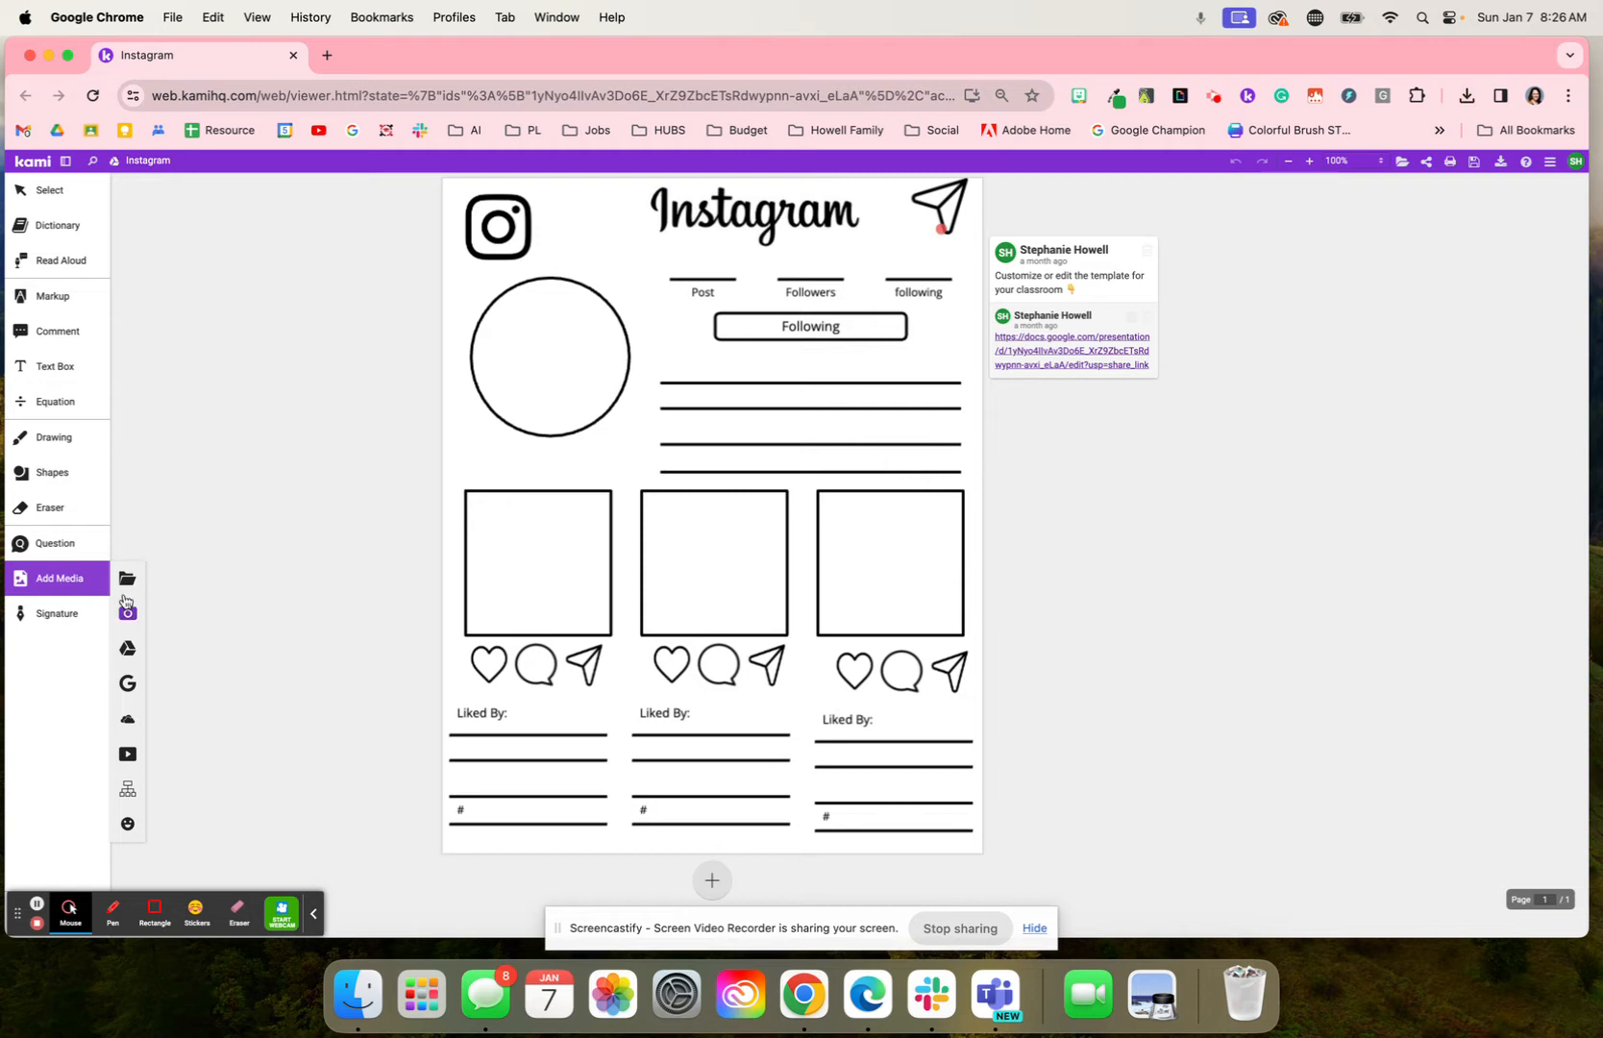
pyautogui.moveTo(167, 586)
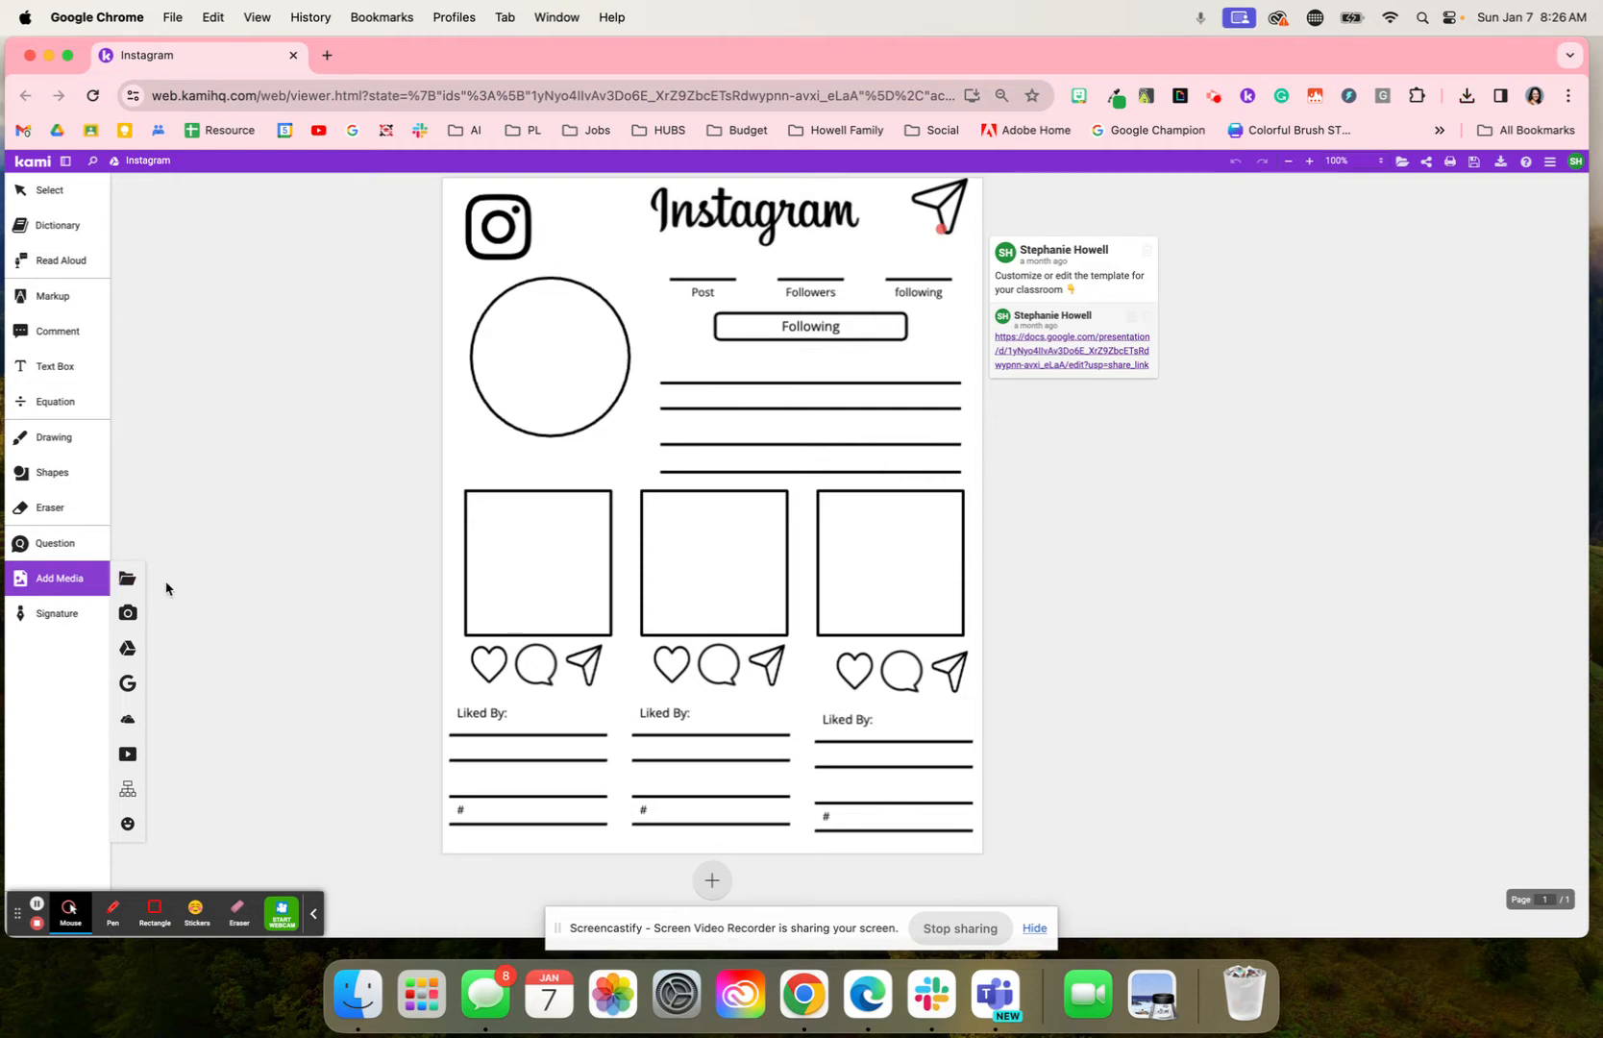
pyautogui.moveTo(252, 550)
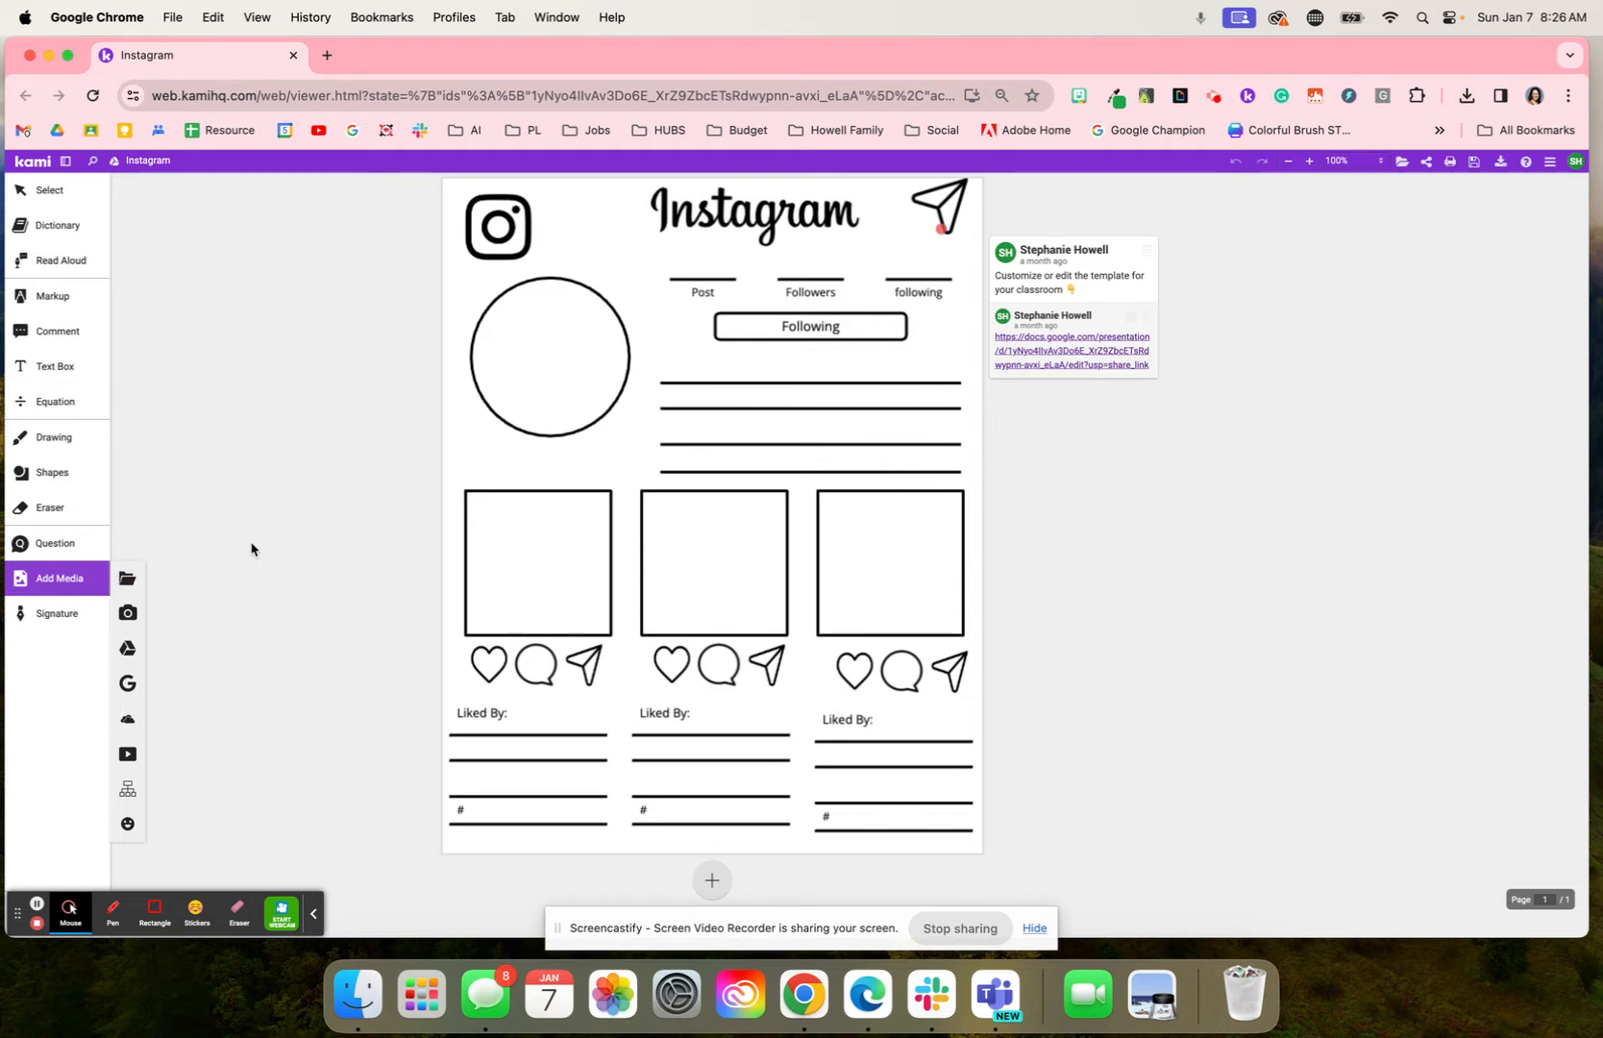
pyautogui.moveTo(57, 325)
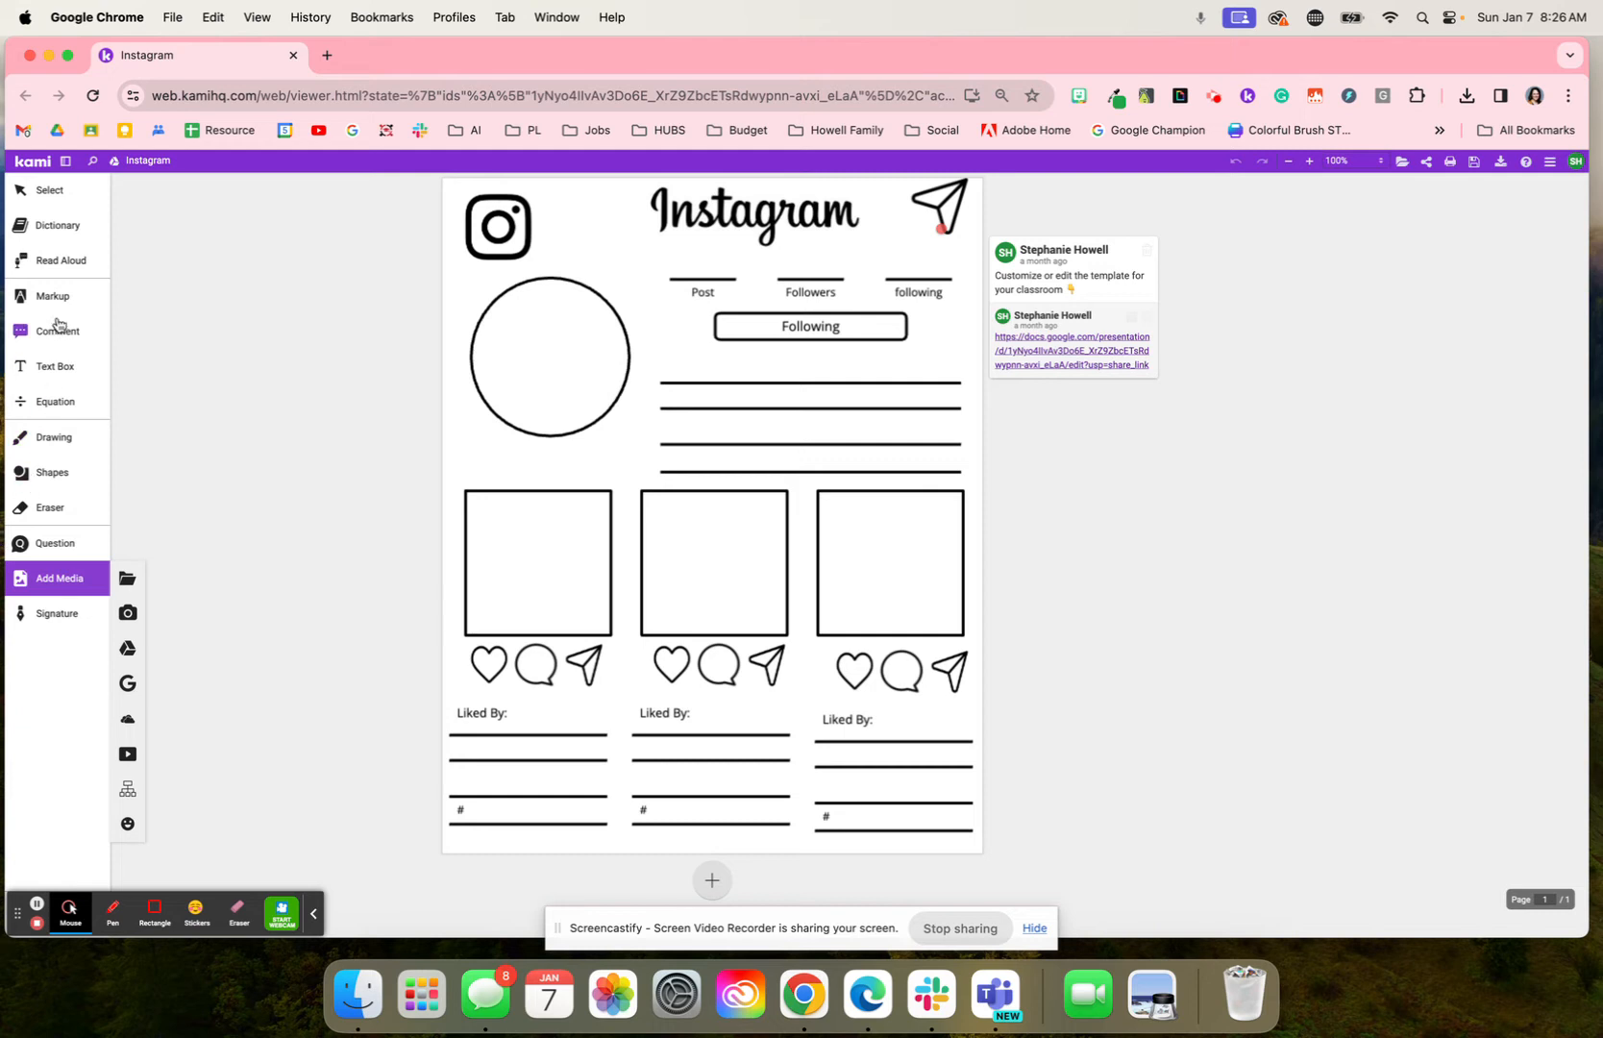
# - Try the Text Box tool, then return to the Add Media options without adding anything
pyautogui.click(54, 365)
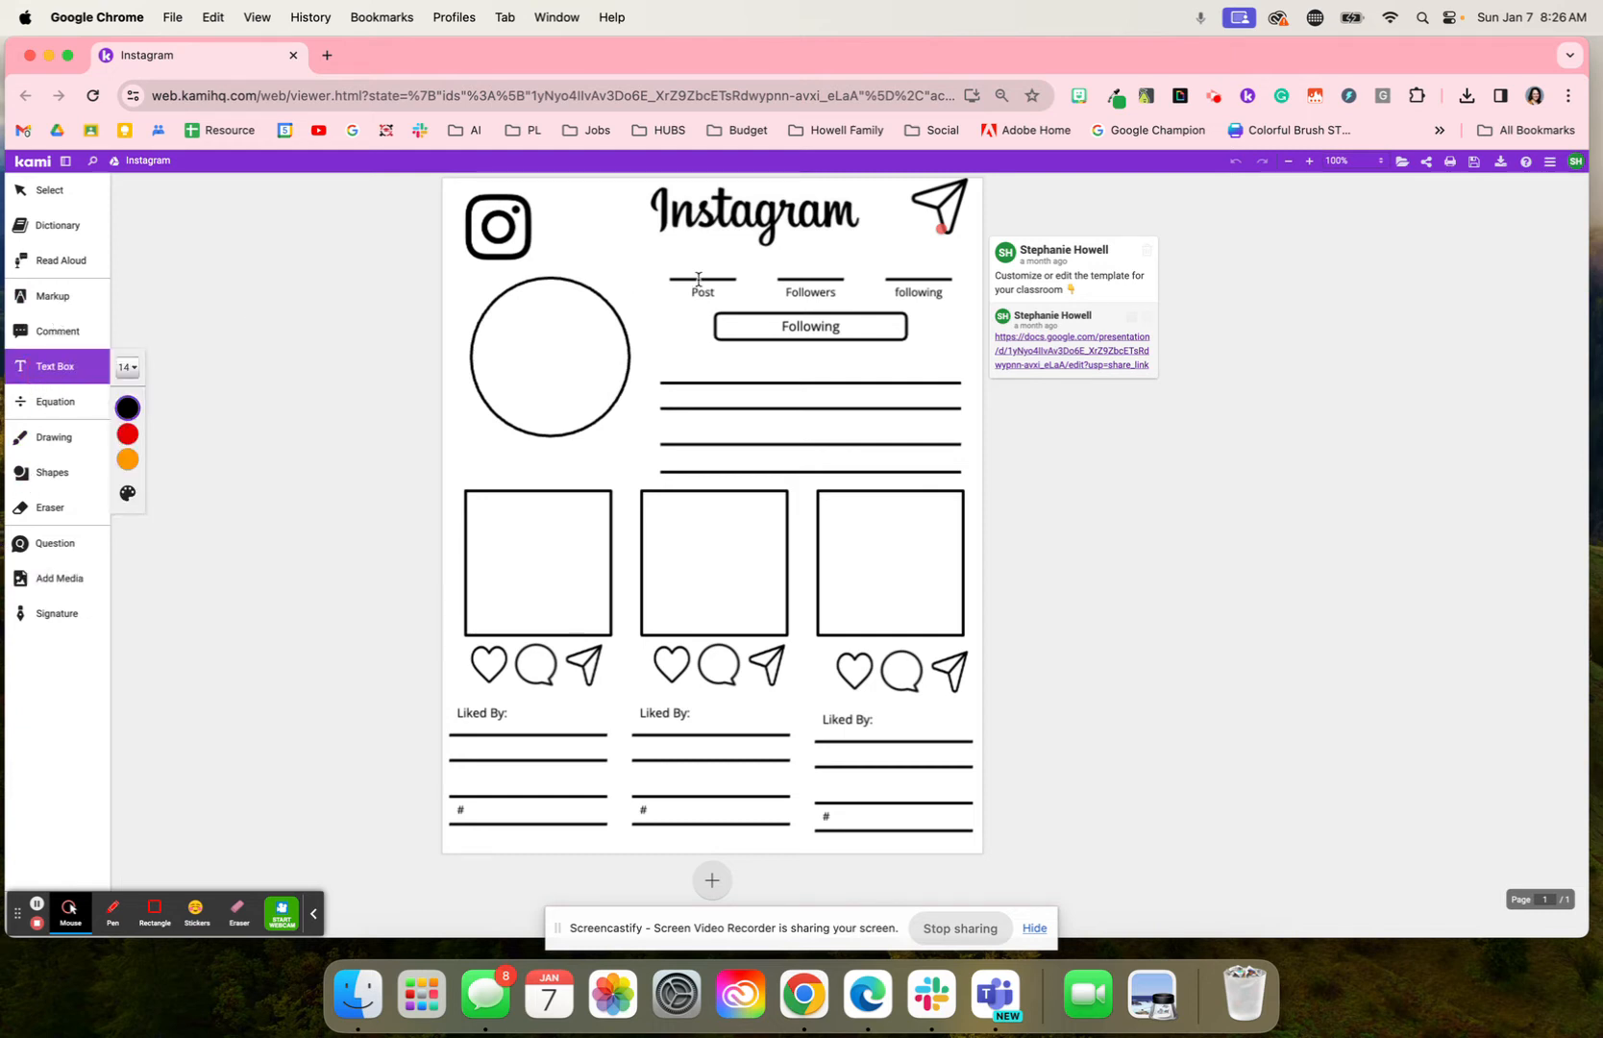
pyautogui.moveTo(840, 271)
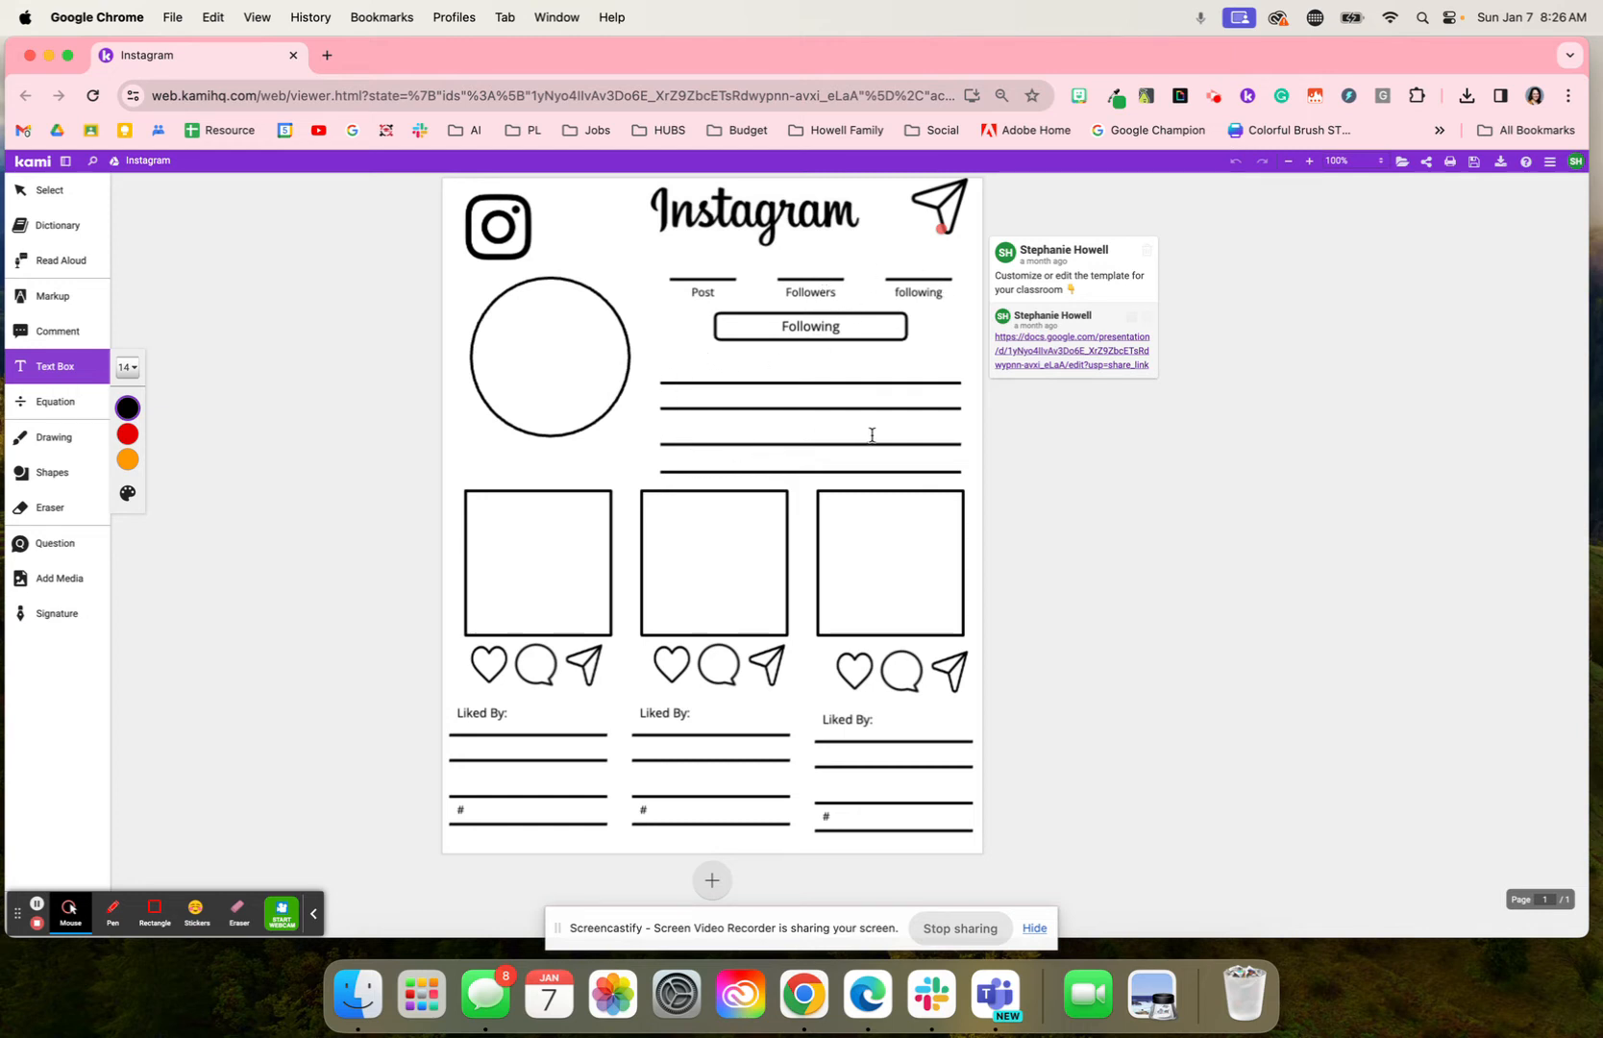
pyautogui.moveTo(829, 449)
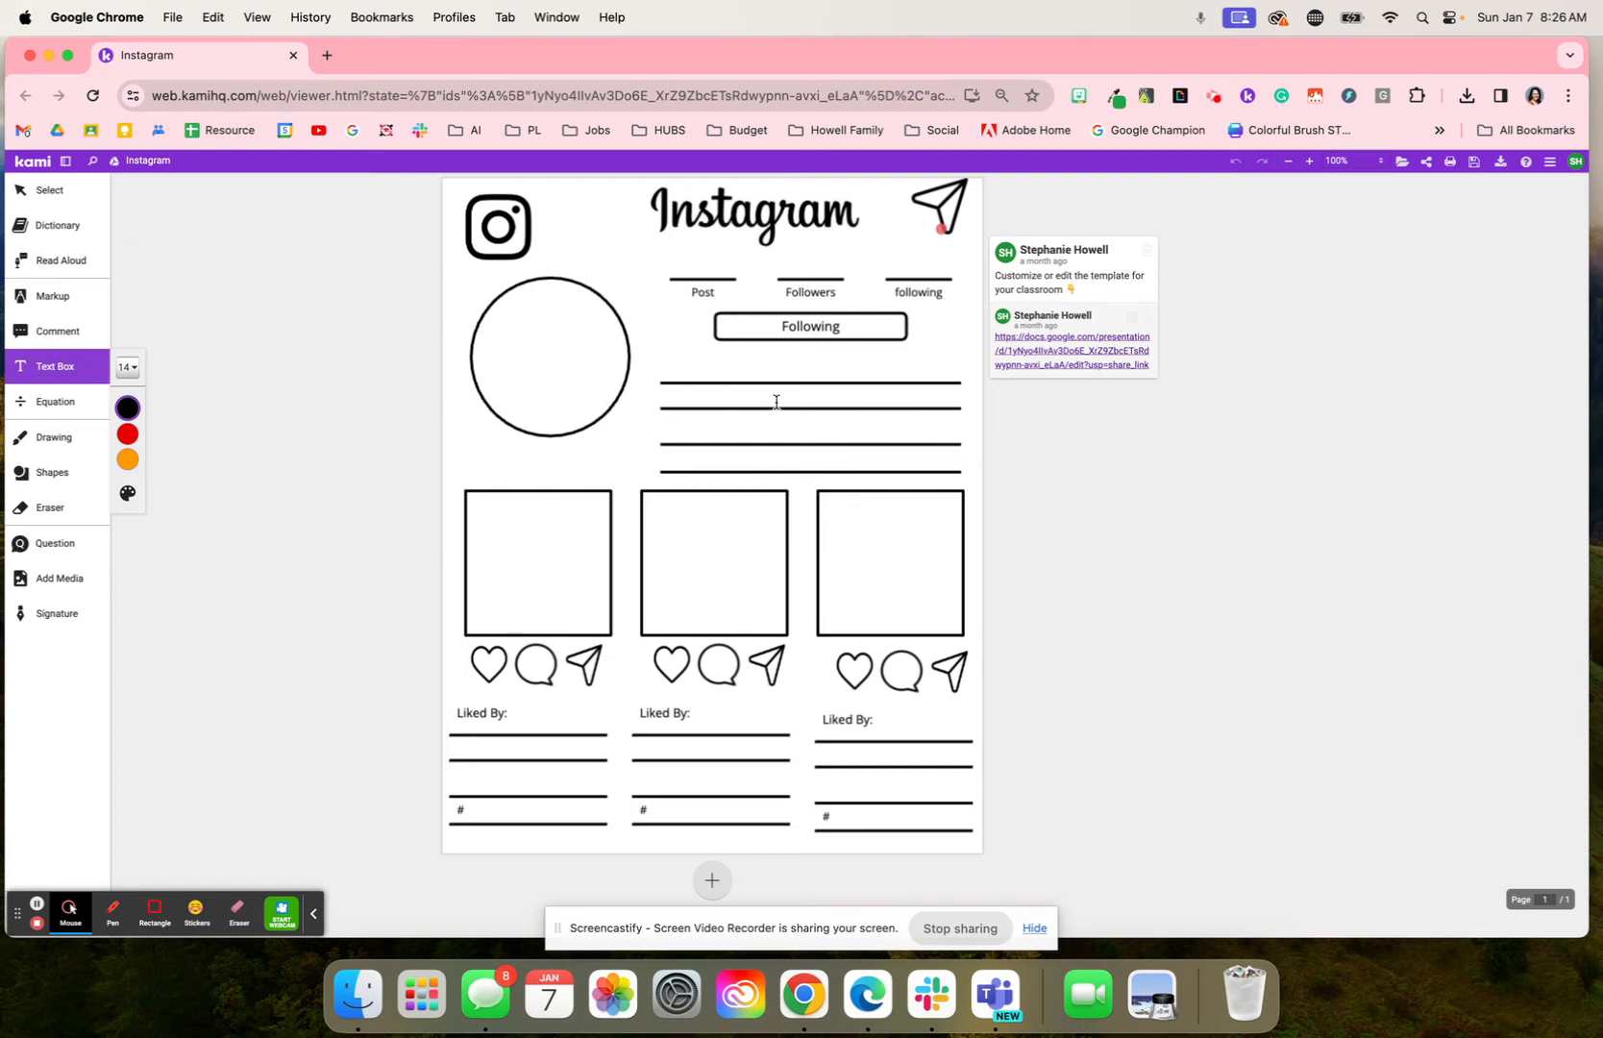
pyautogui.click(58, 578)
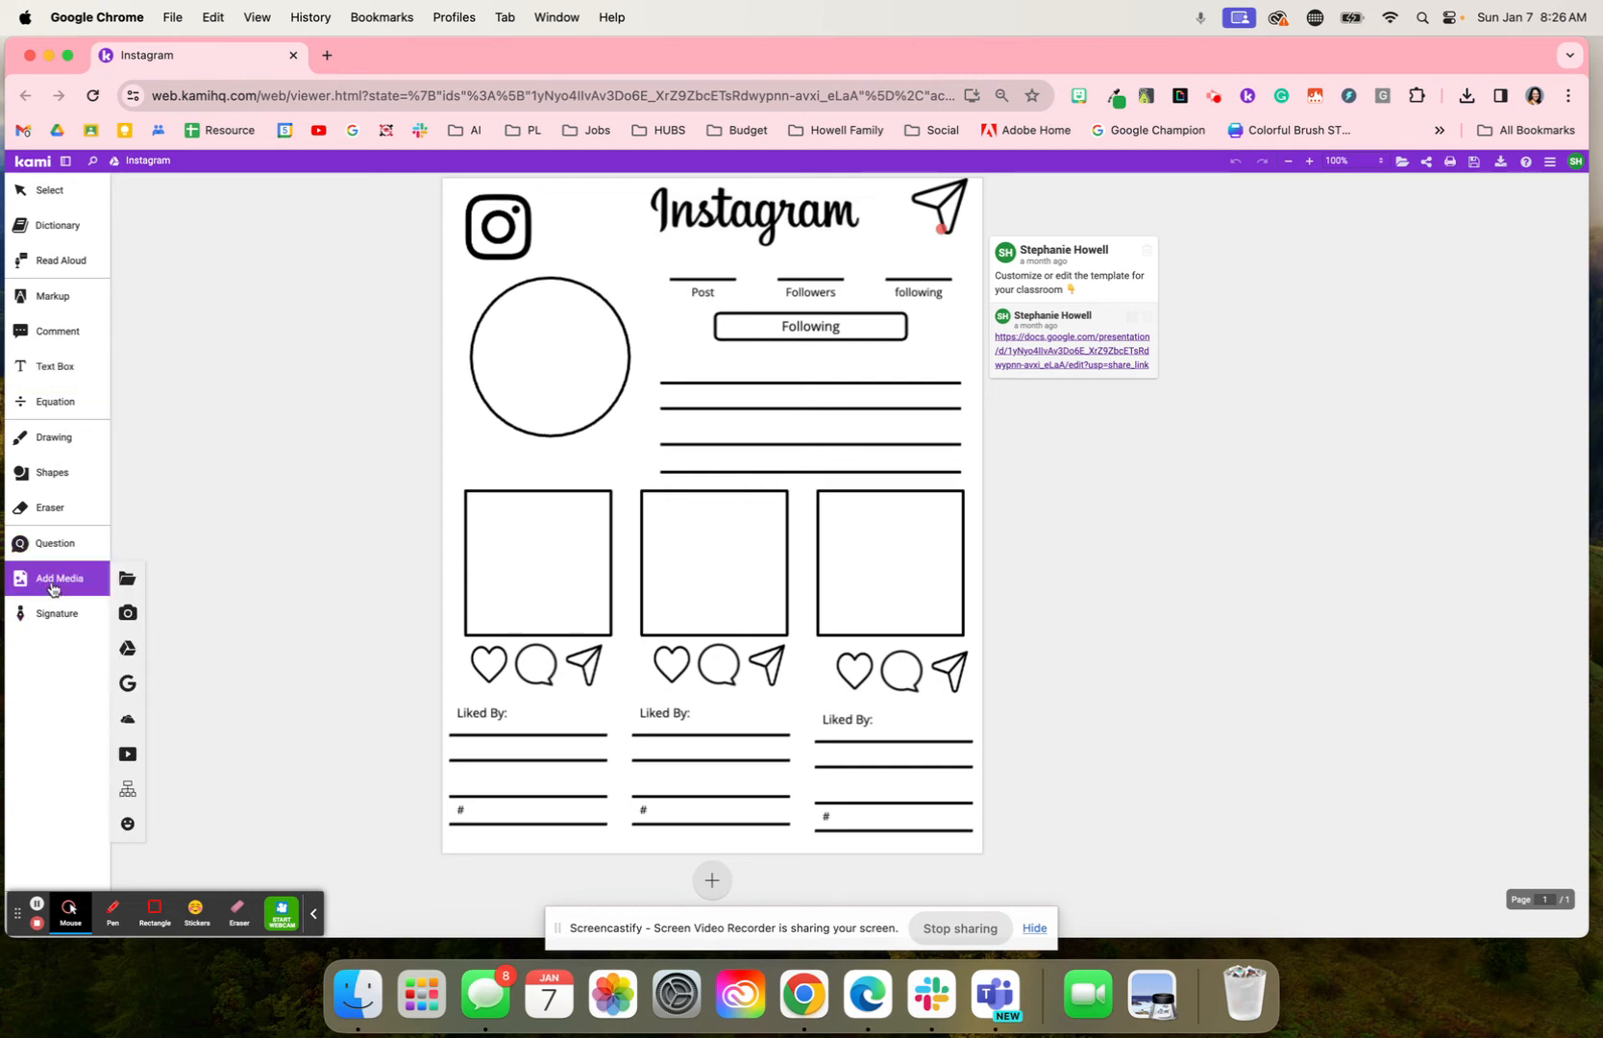
pyautogui.moveTo(125, 684)
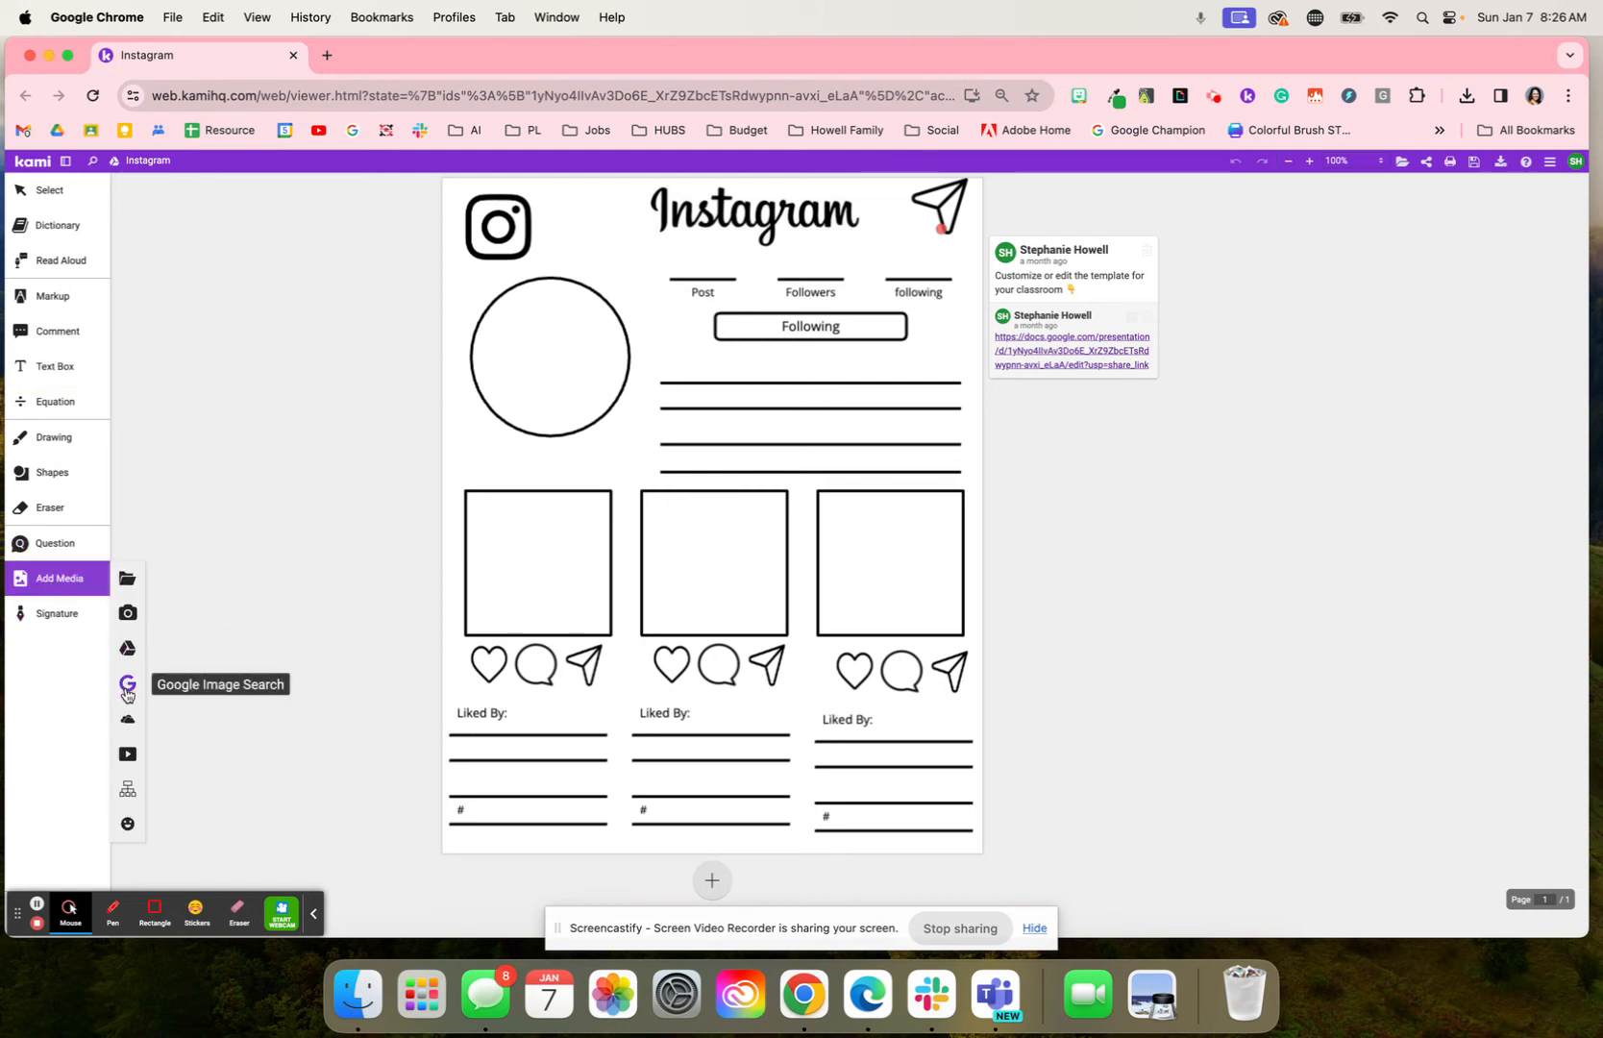
pyautogui.moveTo(44, 473)
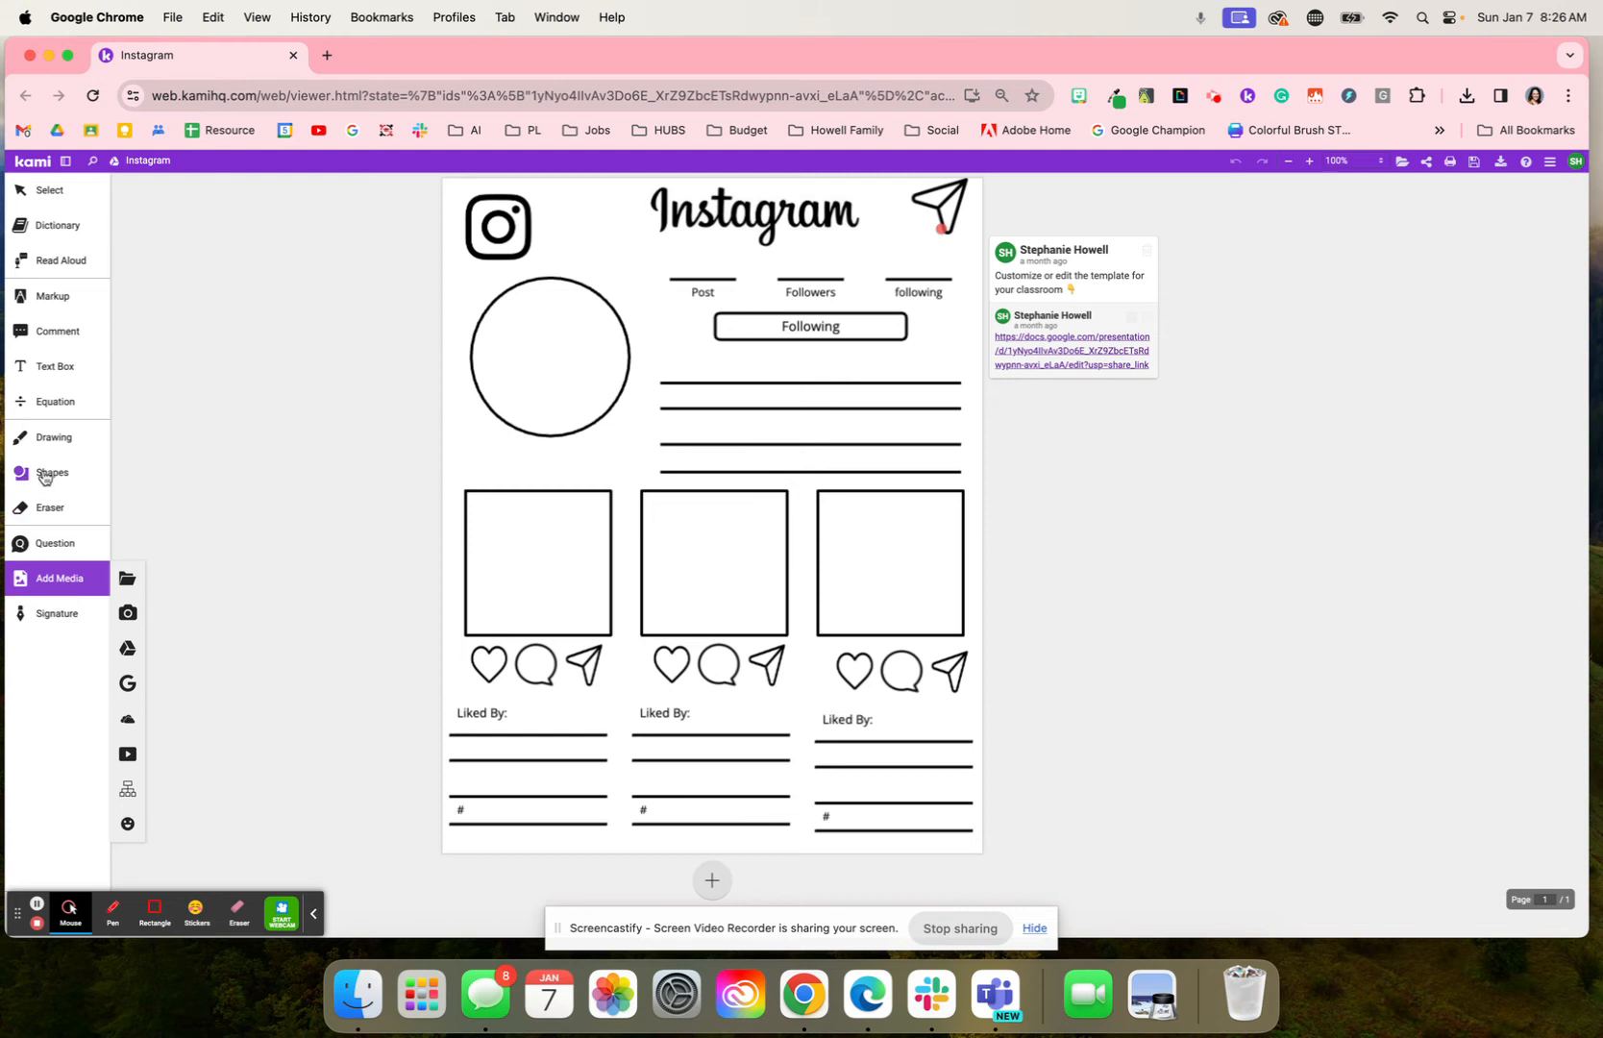
pyautogui.moveTo(729, 571)
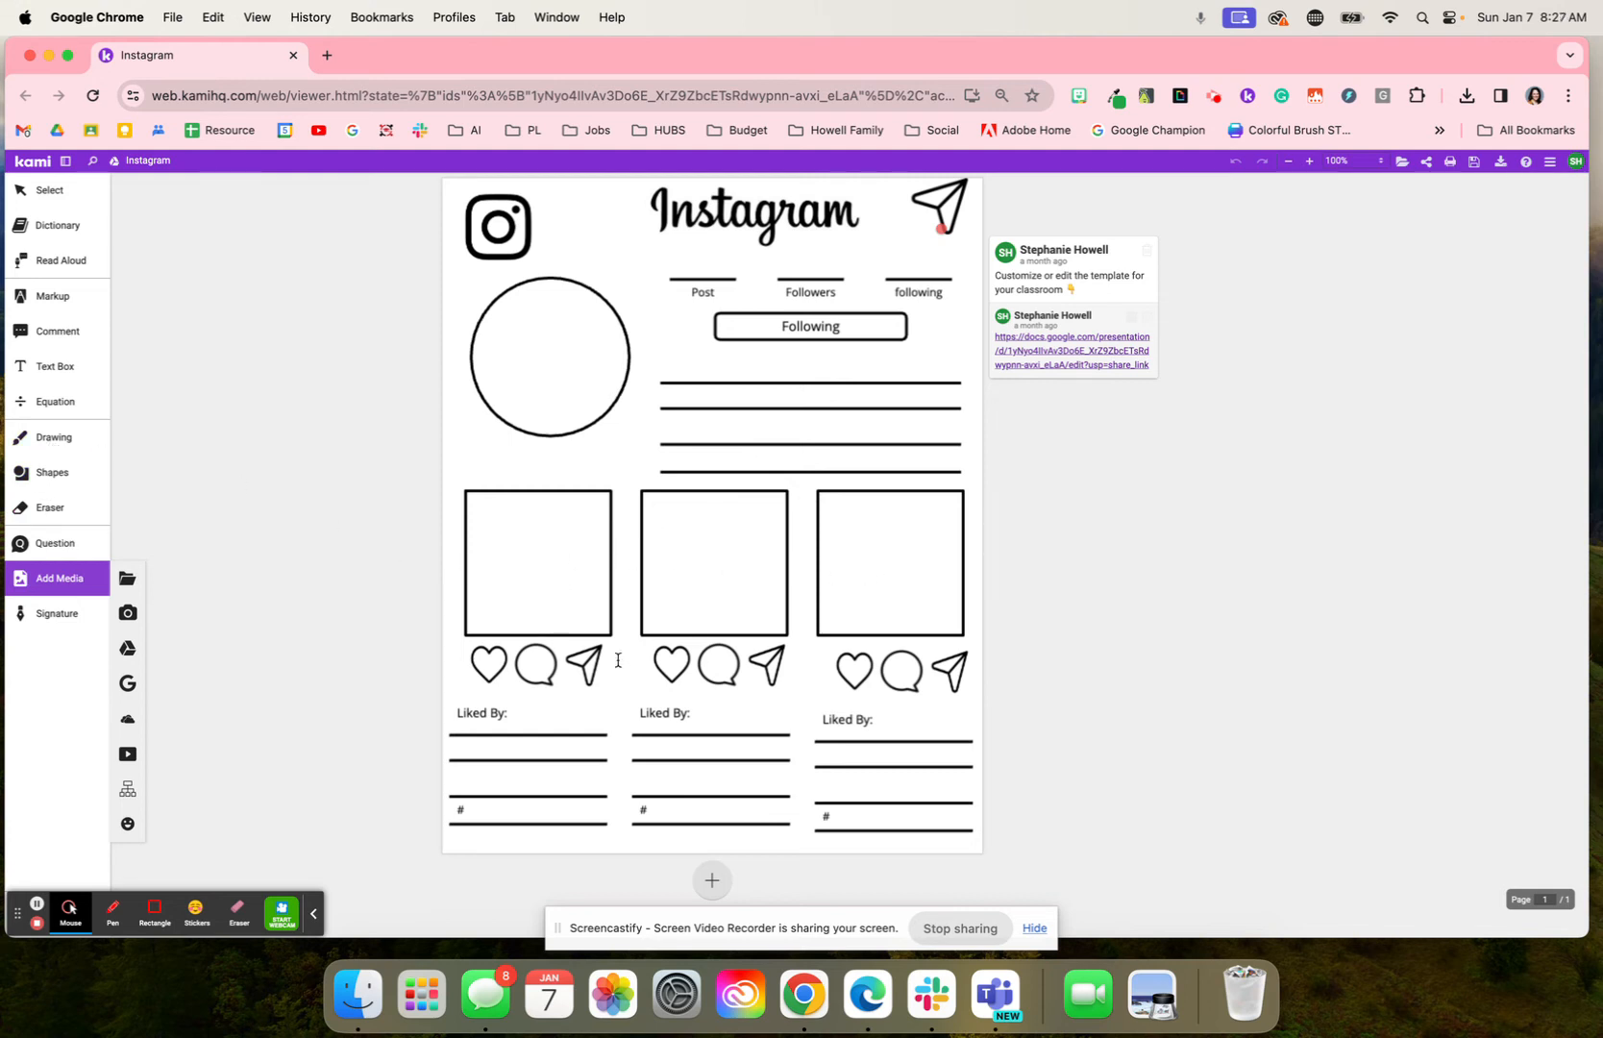
pyautogui.moveTo(695, 536)
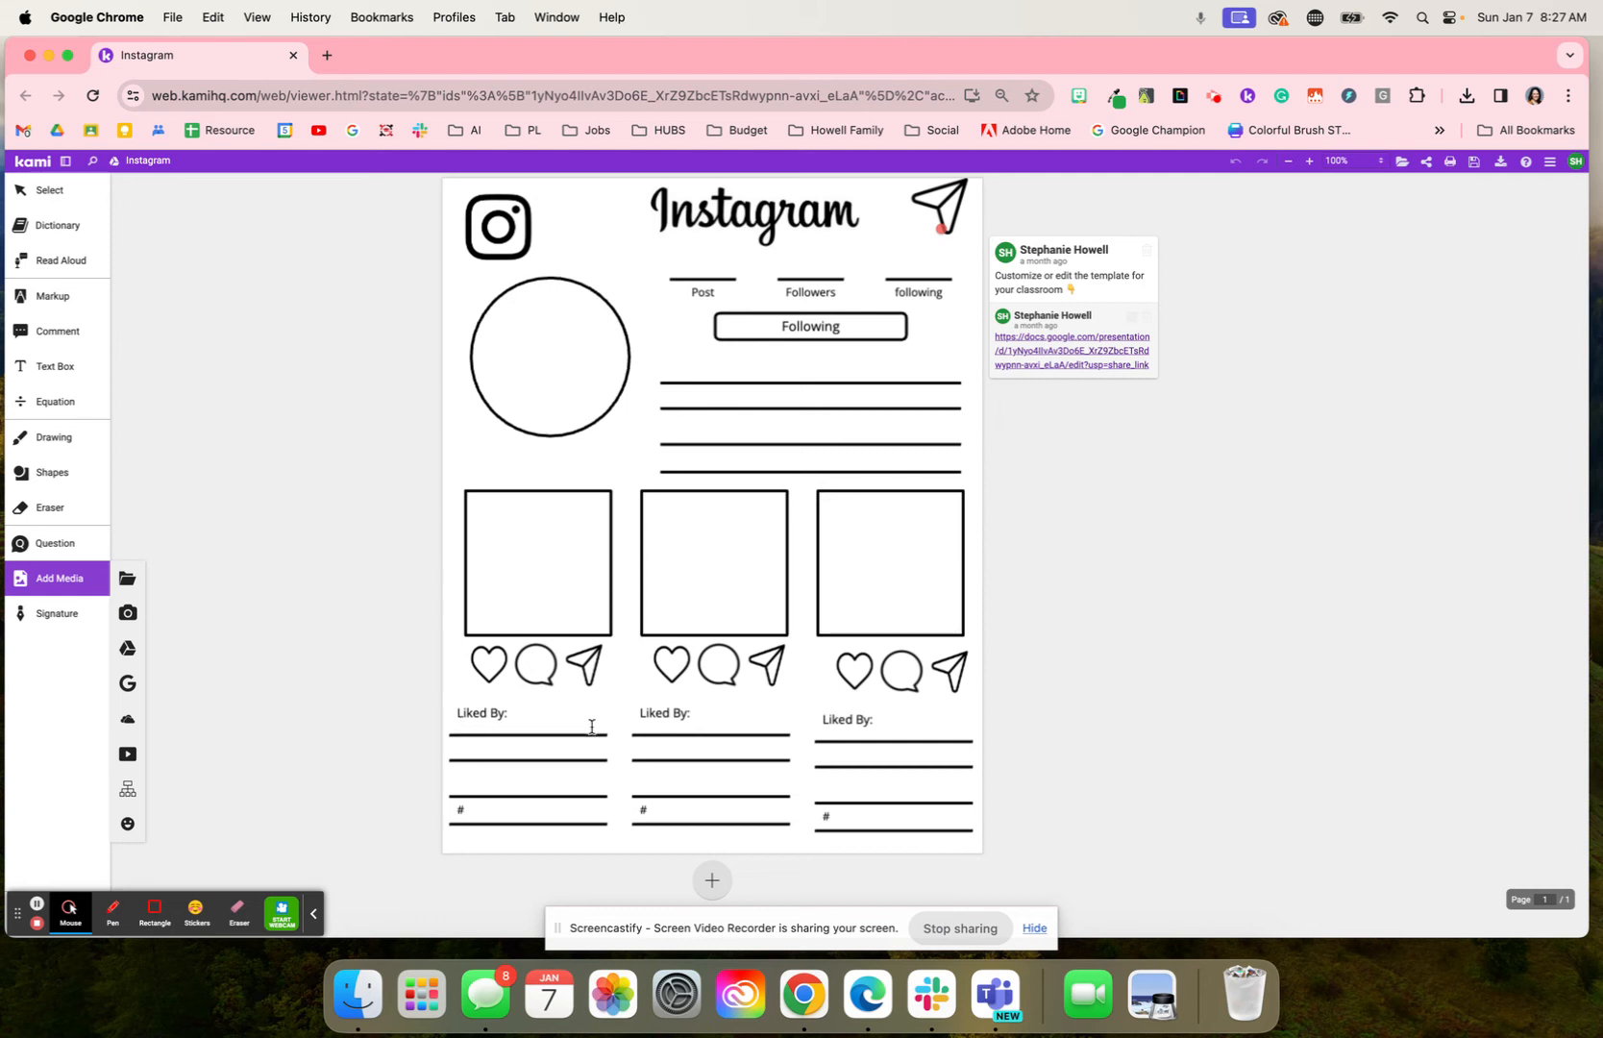
pyautogui.moveTo(573, 750)
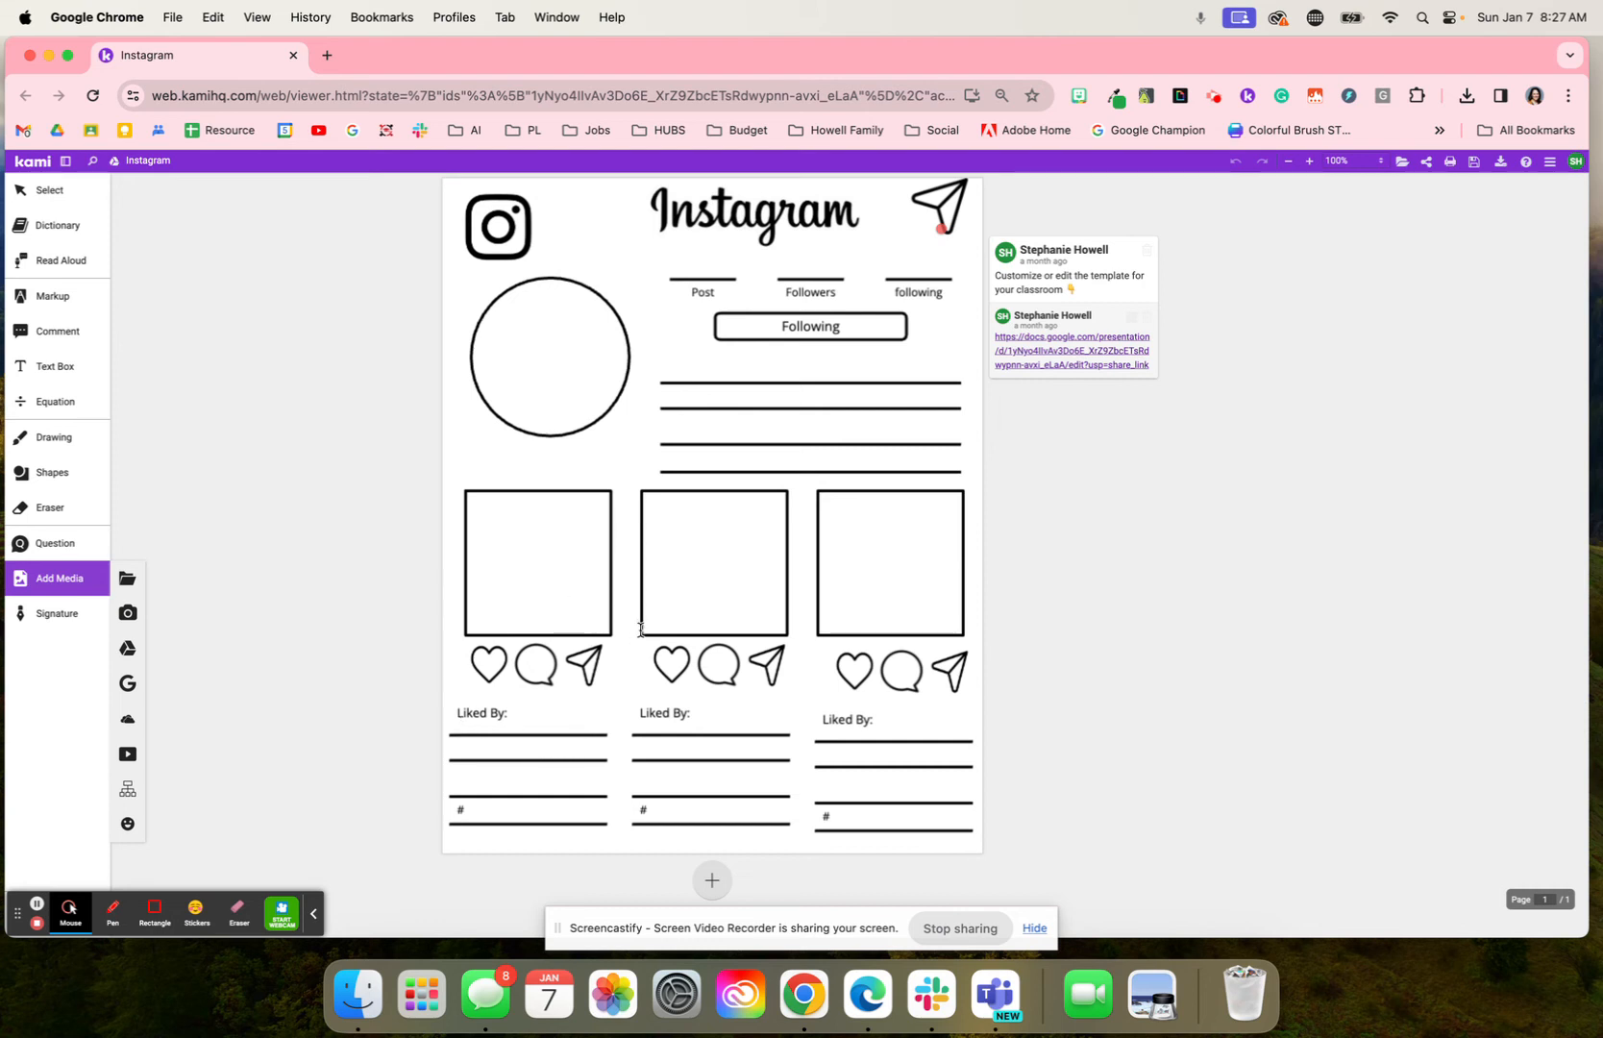
pyautogui.moveTo(504, 784)
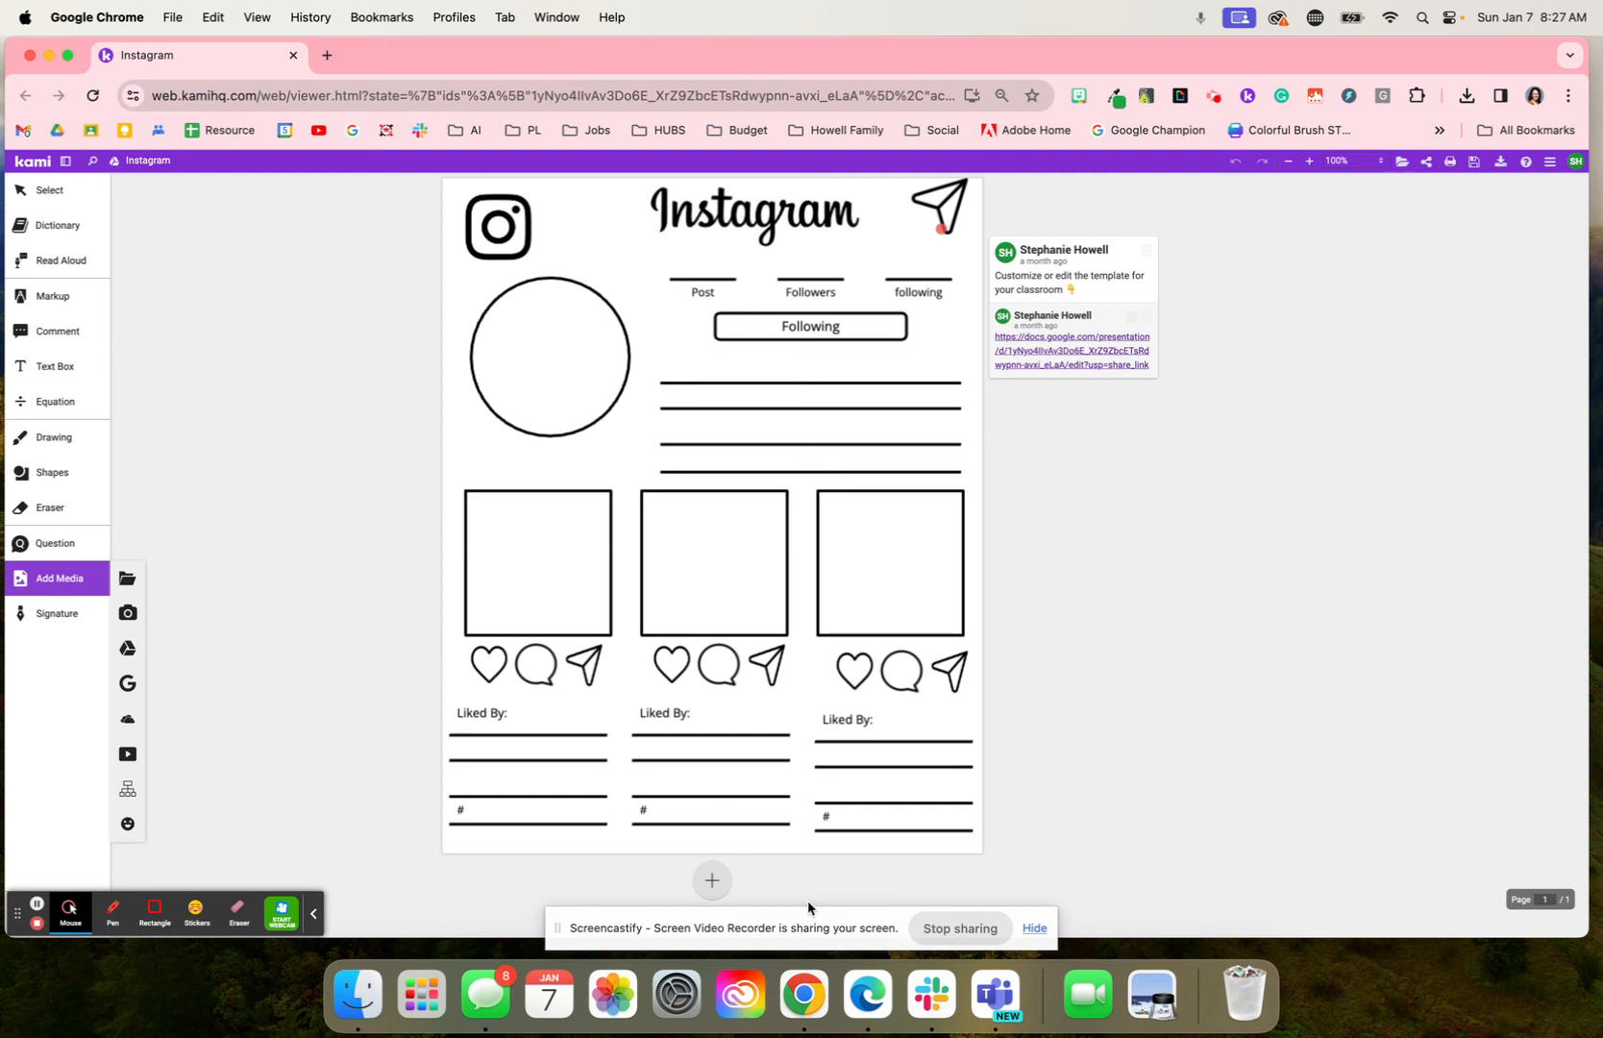
pyautogui.moveTo(969, 885)
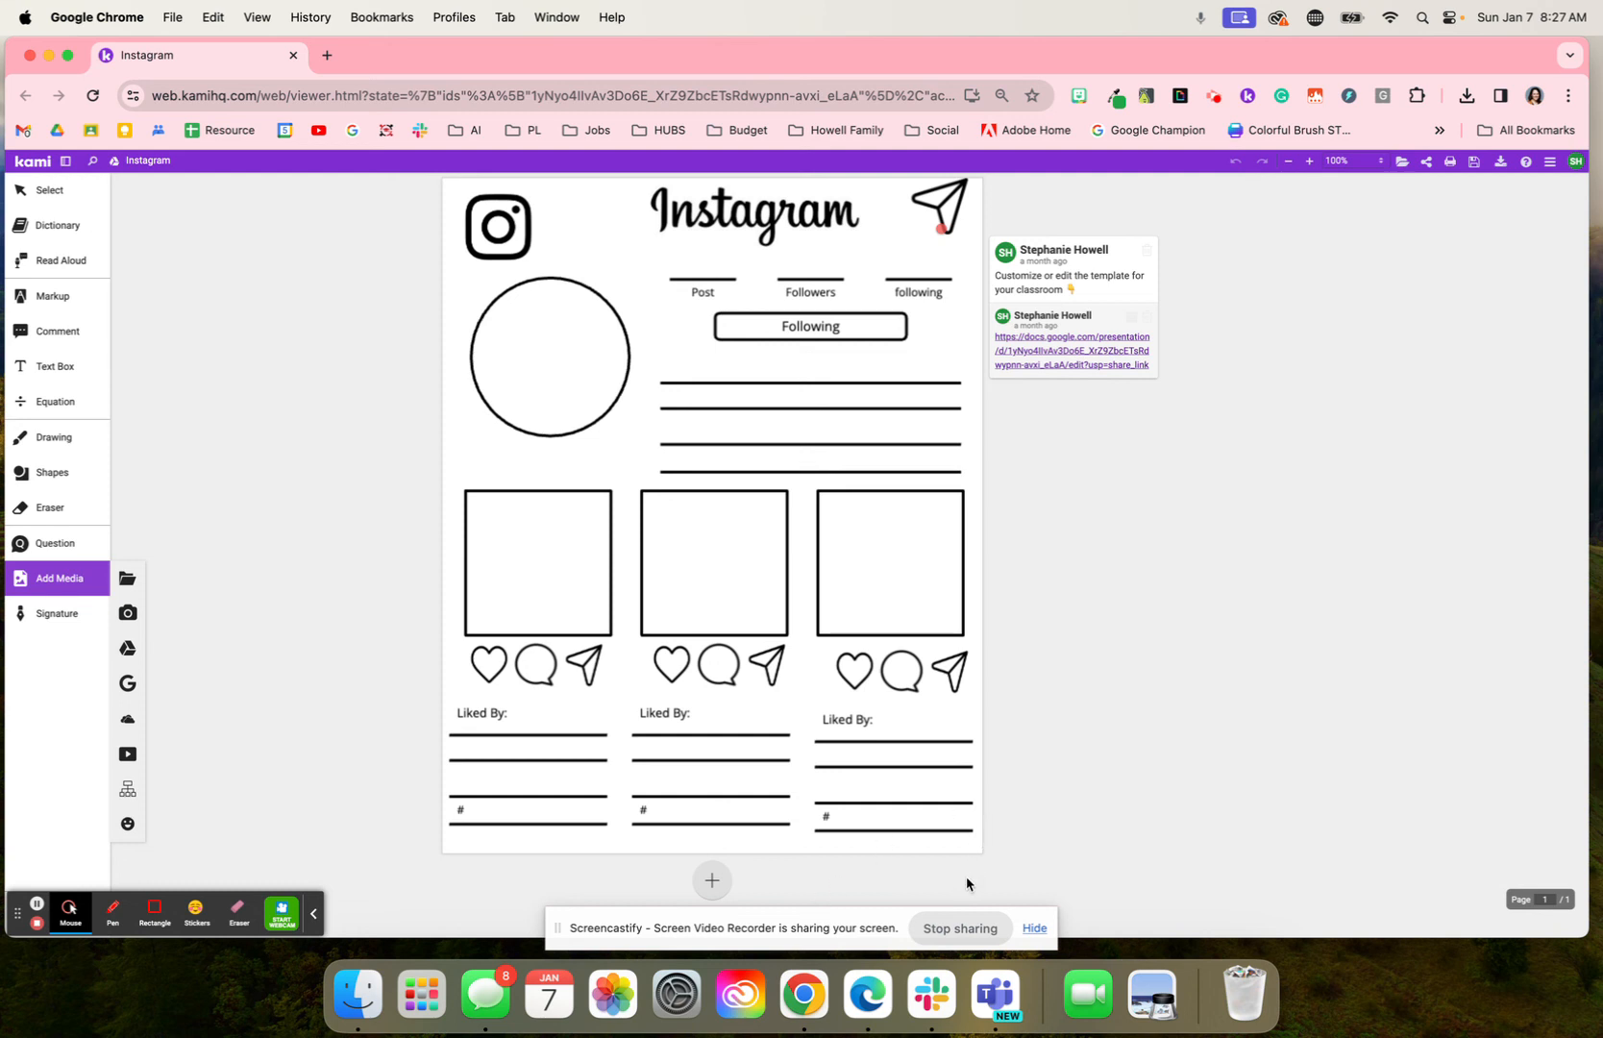
pyautogui.moveTo(965, 923)
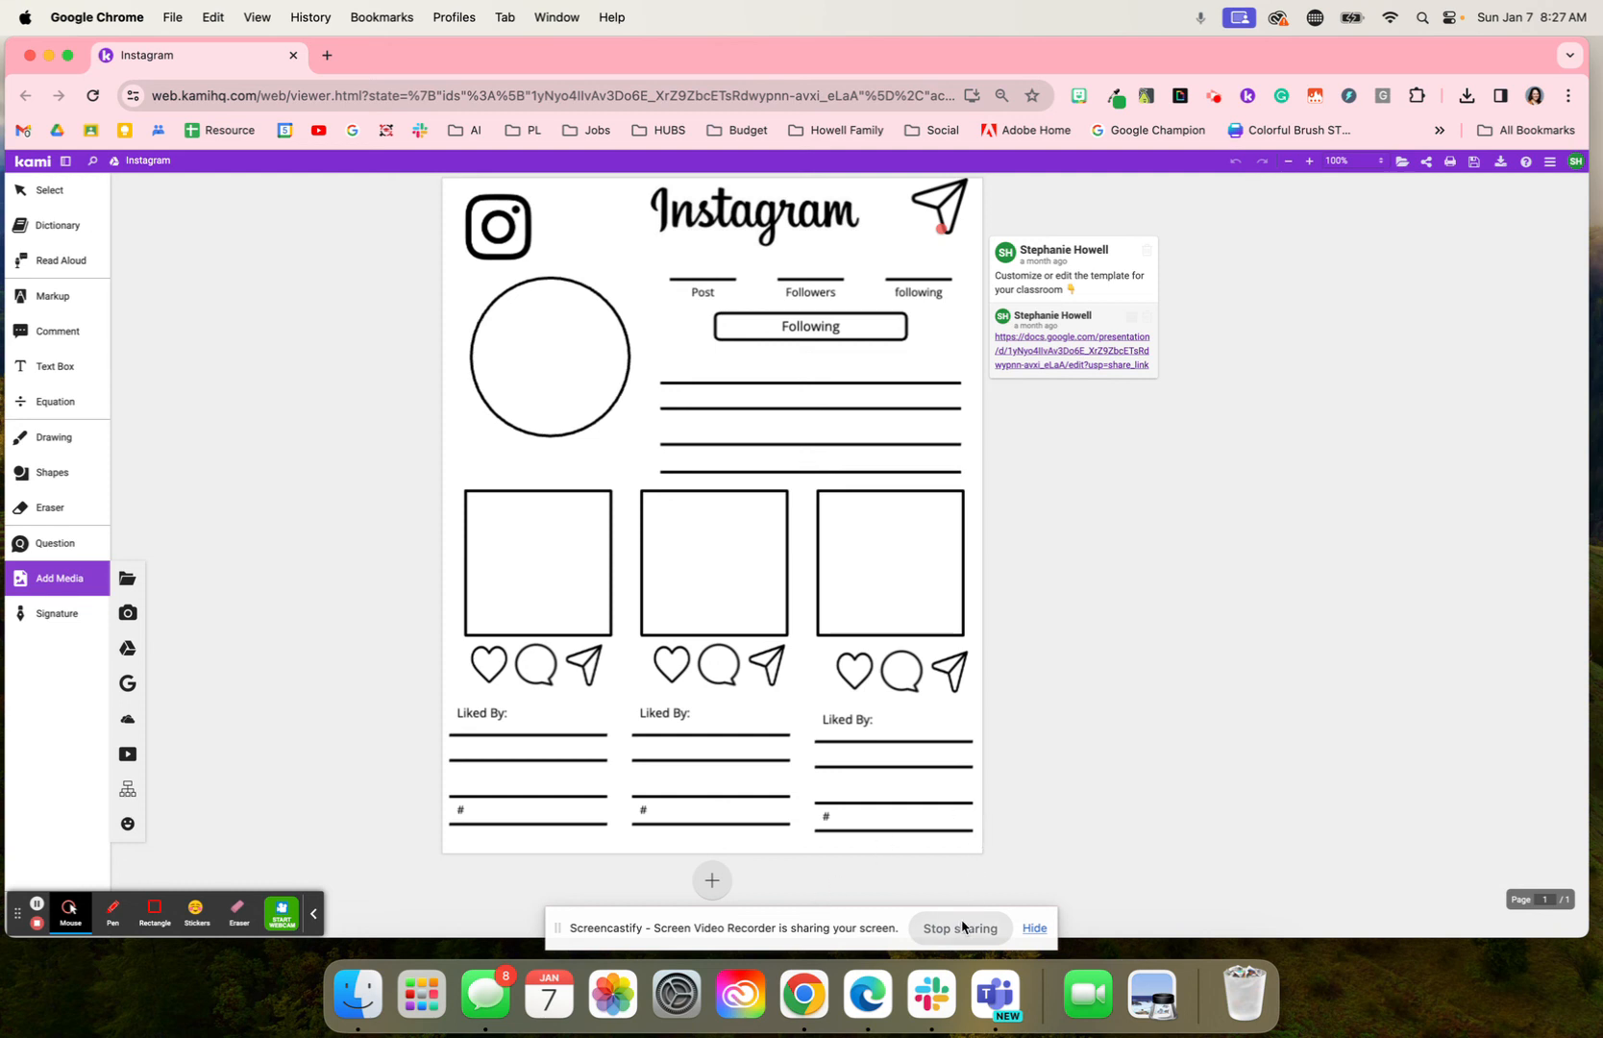
pyautogui.moveTo(956, 942)
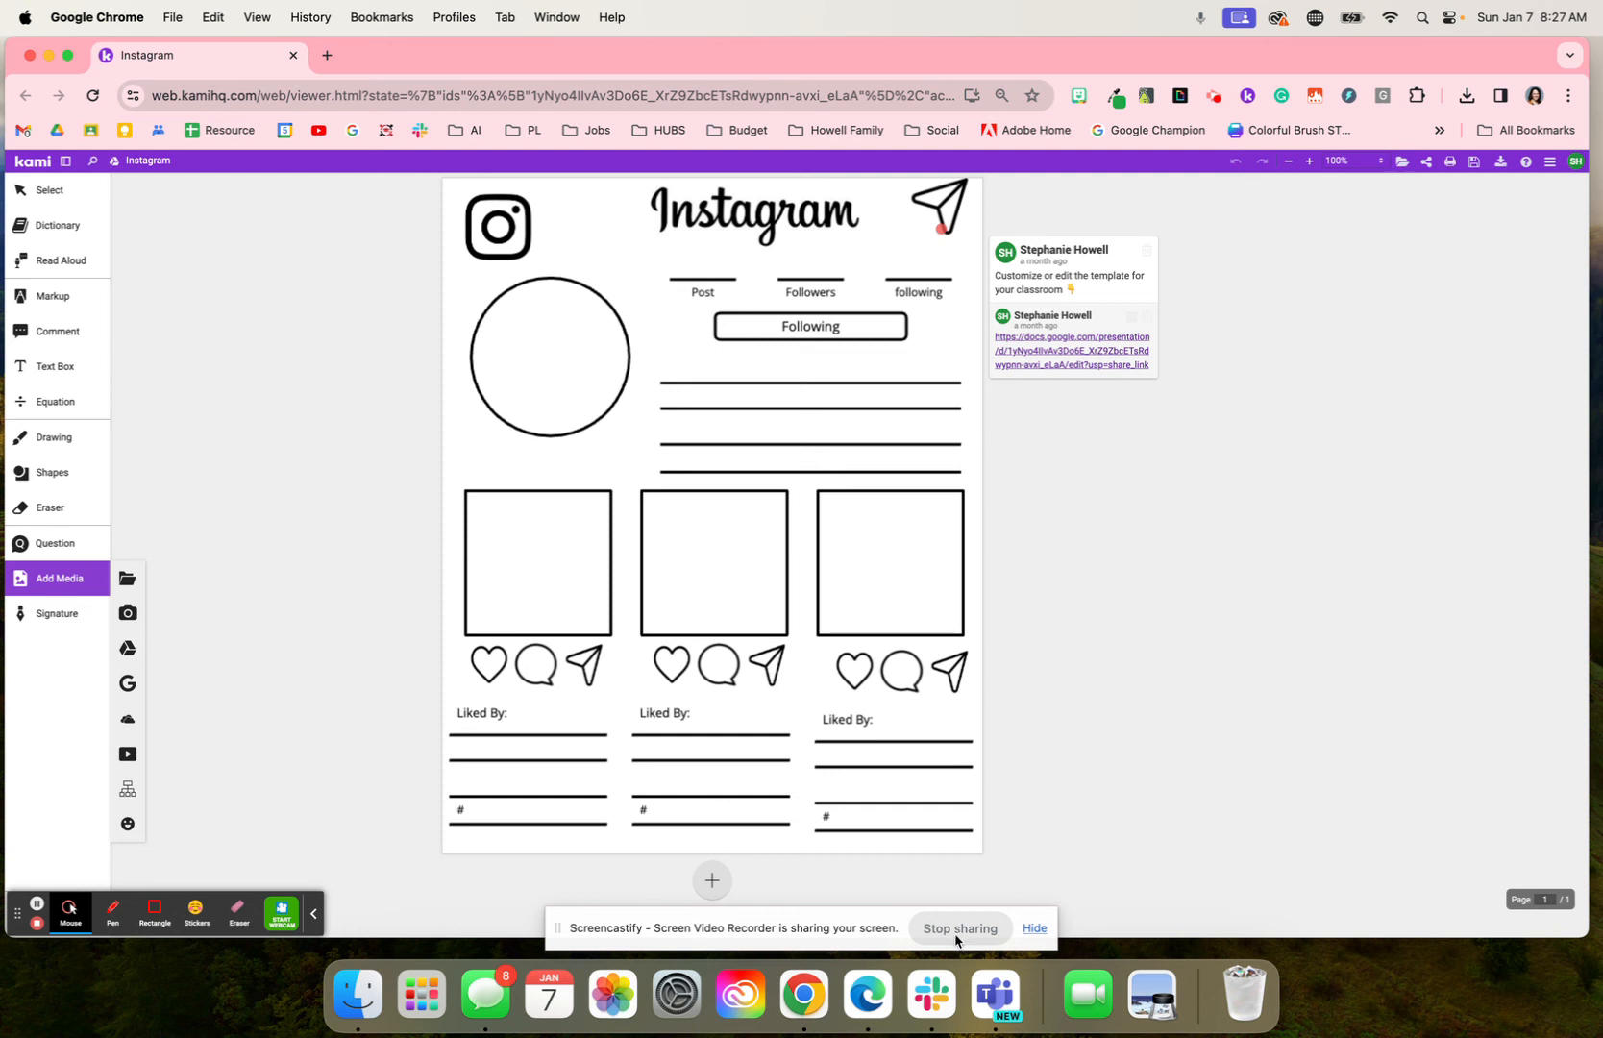